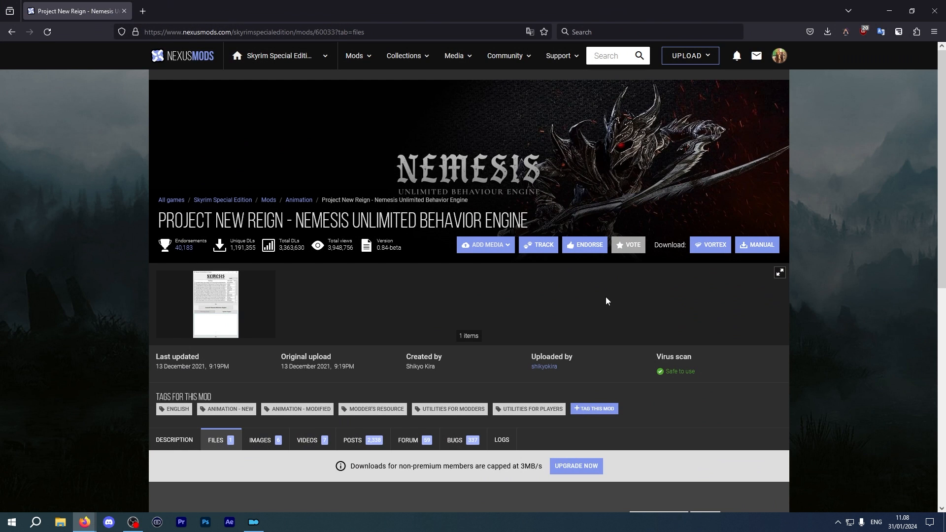
Step: Start the Mod Manager Download of the Nemesis main file from its Files list
scroll(down, 3)
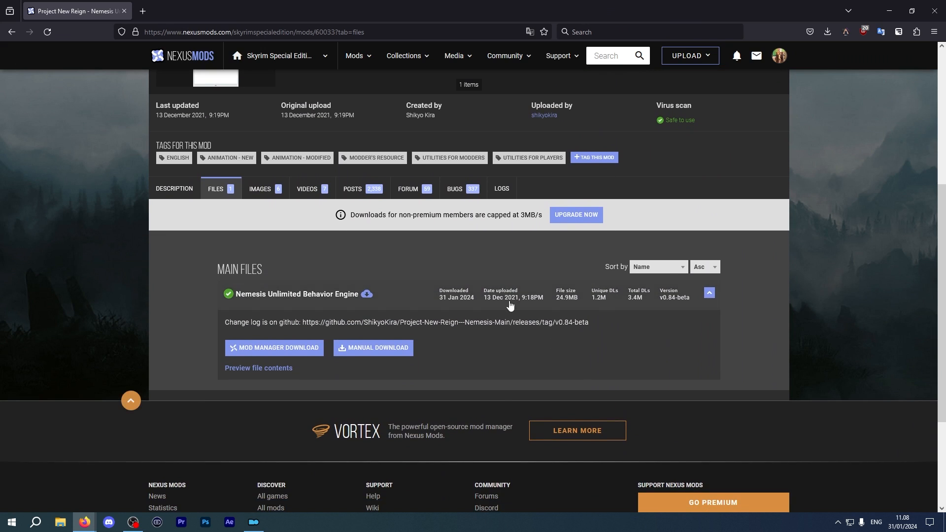
mouse_move(239, 225)
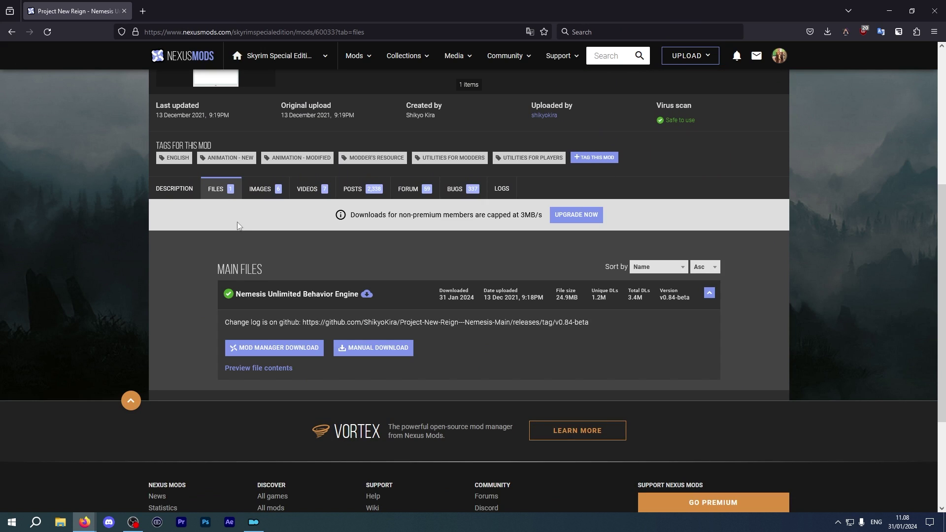
click(372, 348)
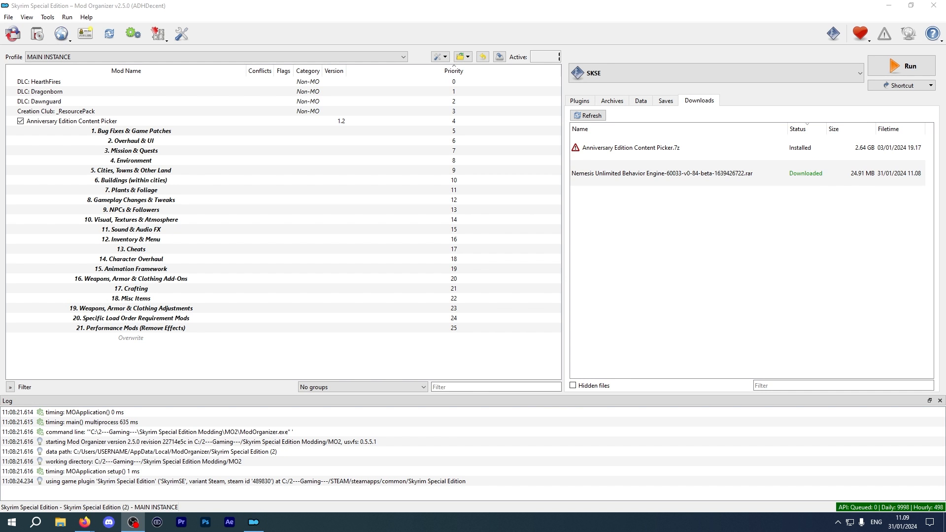
Step: Install the downloaded Nemesis archive as an enabled mod at priority 26
click(656, 173)
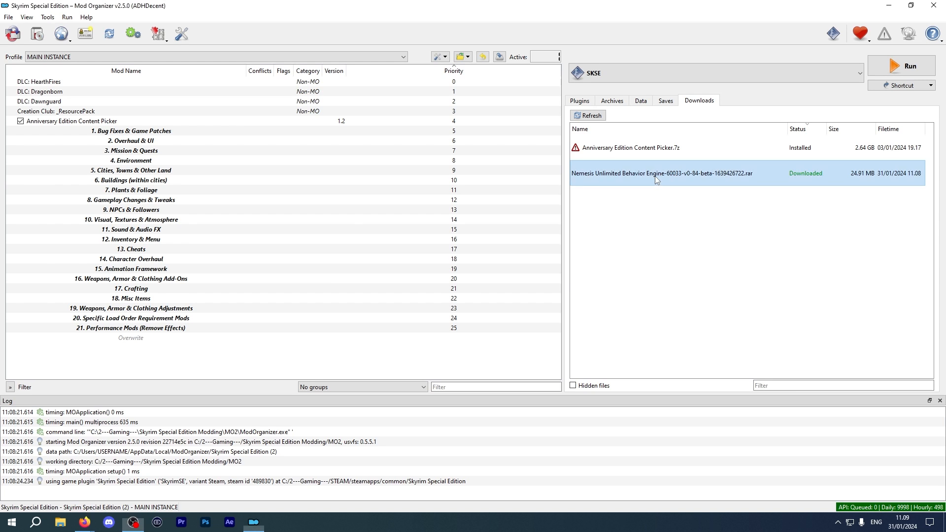
double_click(656, 172)
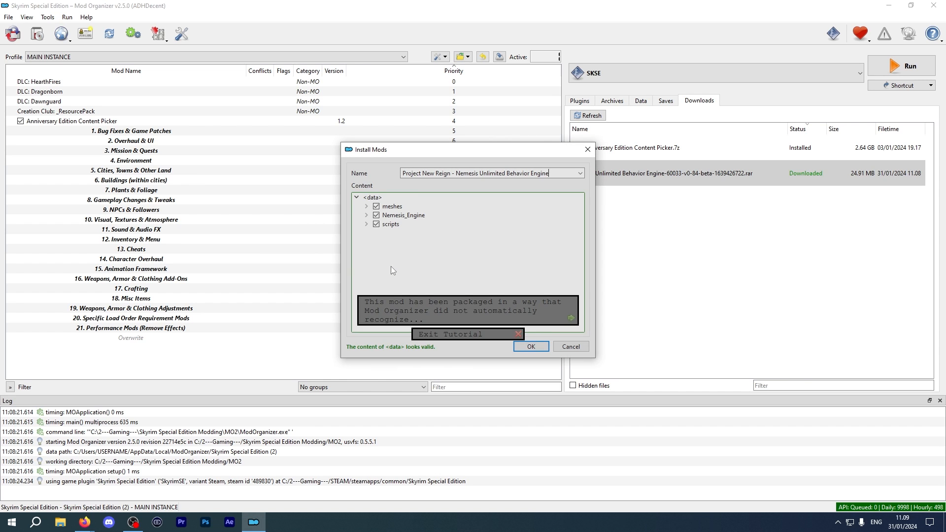
click(530, 347)
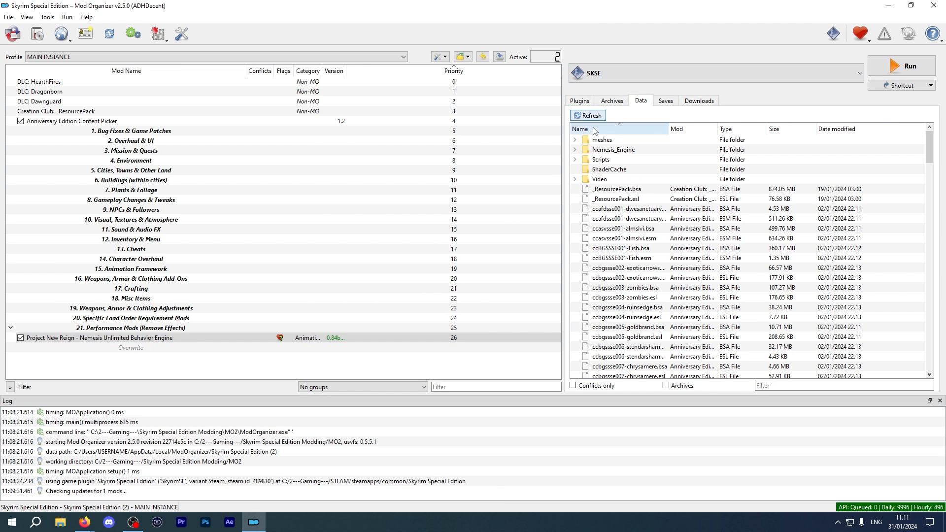
Step: Add the Nemesis program from the Nemesis_Engine data folder as an executable and check its binary path
click(575, 150)
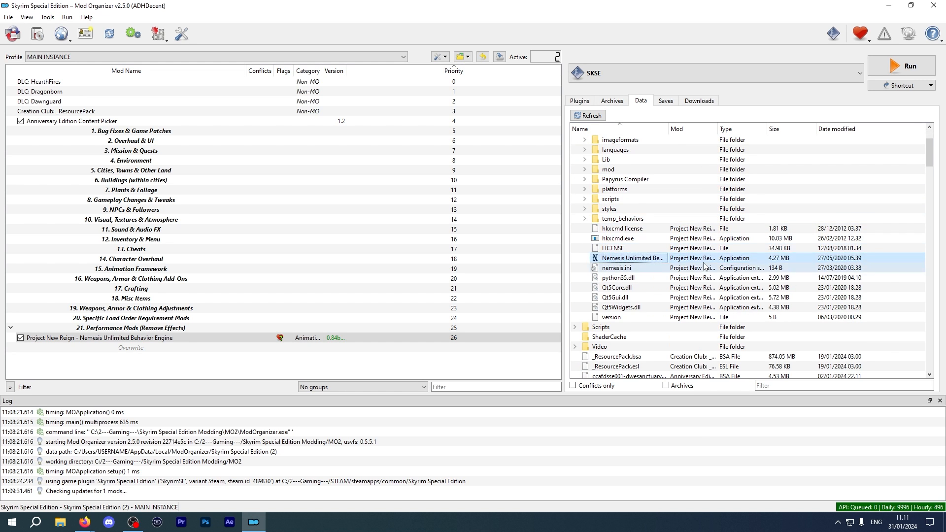
right_click(628, 258)
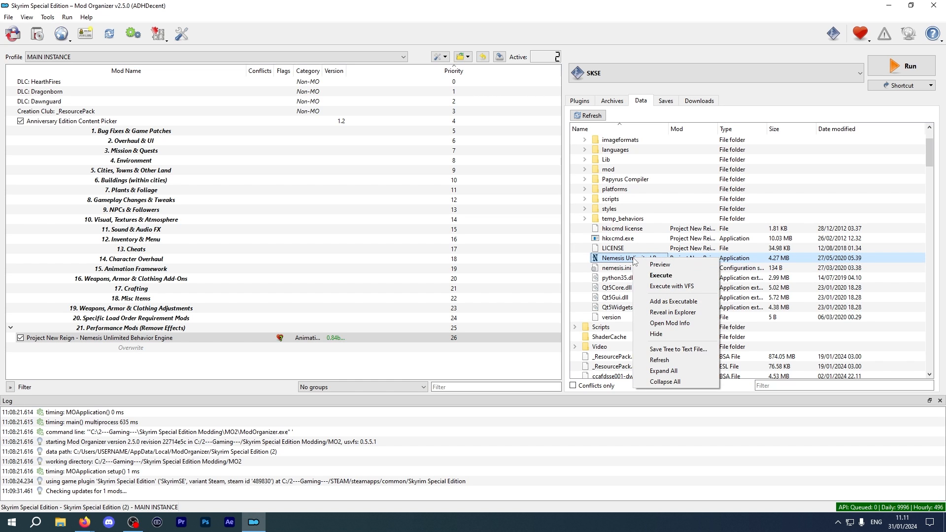
mouse_move(674, 301)
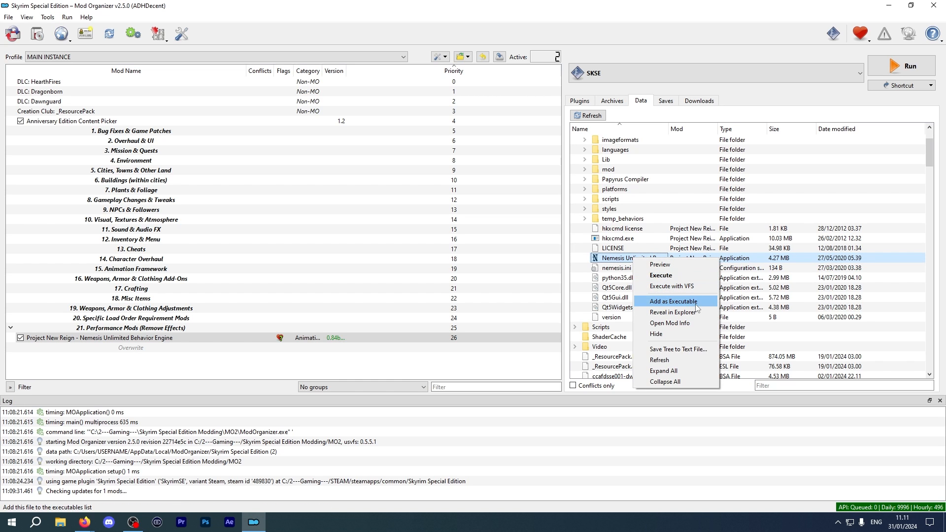
click(673, 302)
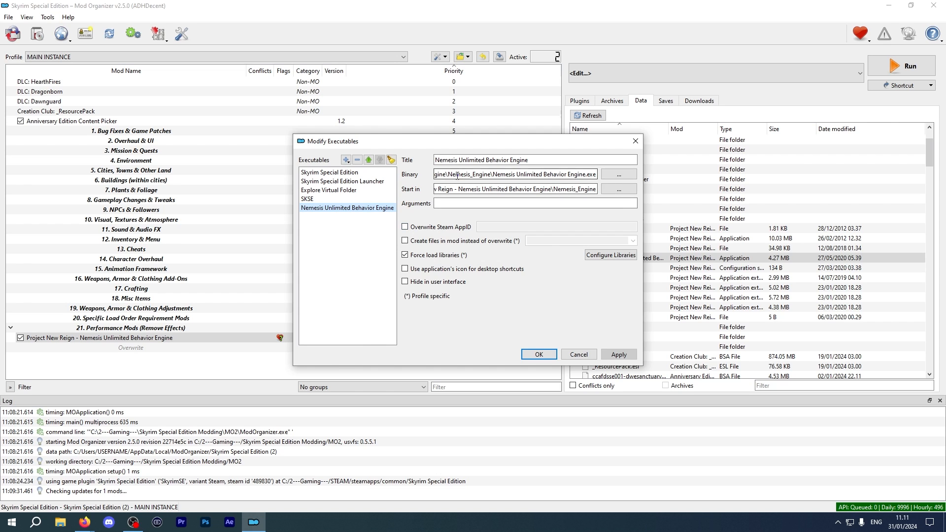
triple_click(514, 174)
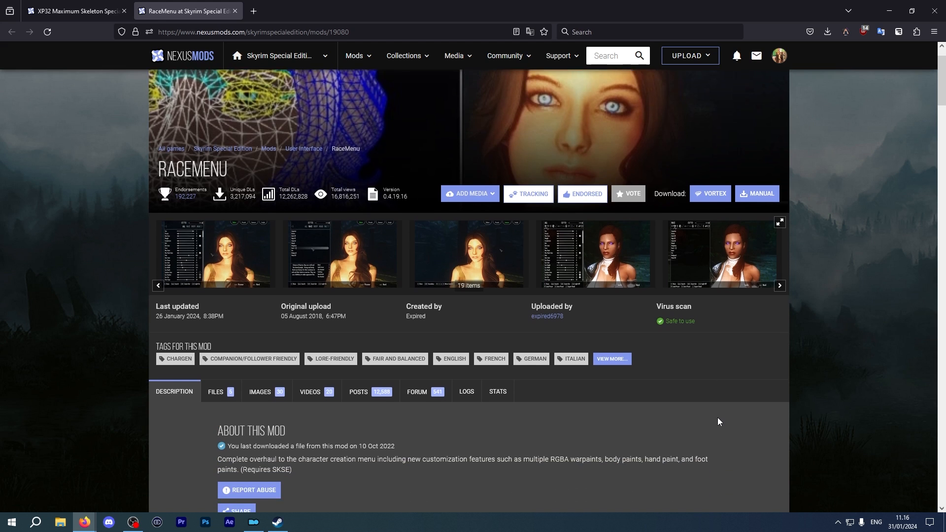
Step: Show the XP32 Maximum Skeleton Special Extended file list on its Nexus page
click(69, 10)
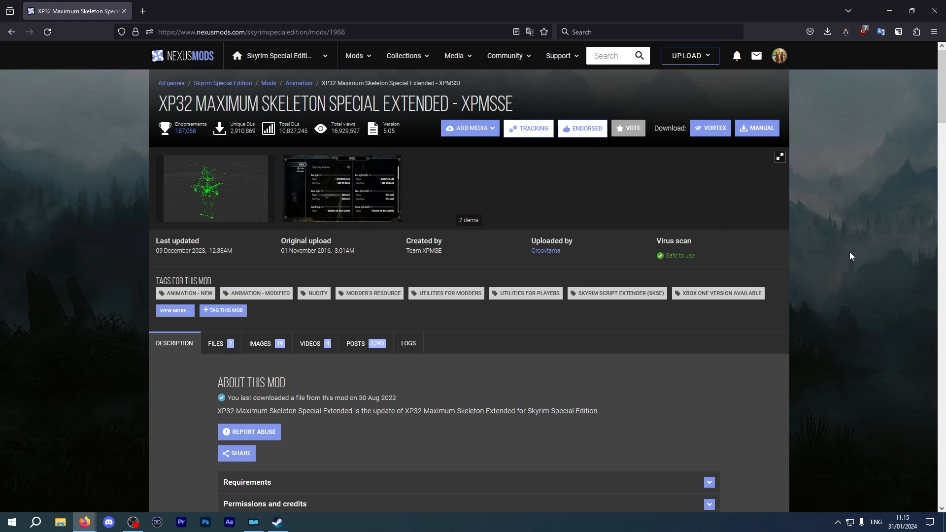
mouse_move(292, 396)
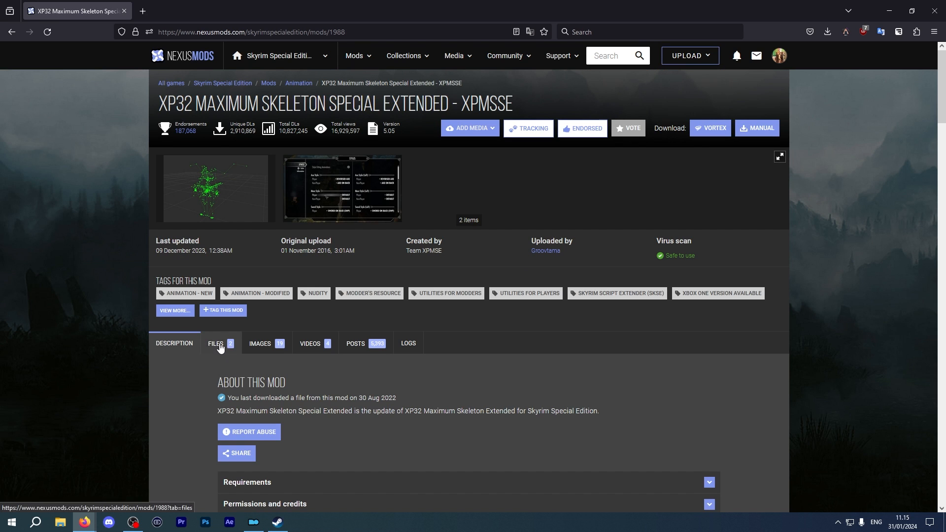
click(215, 343)
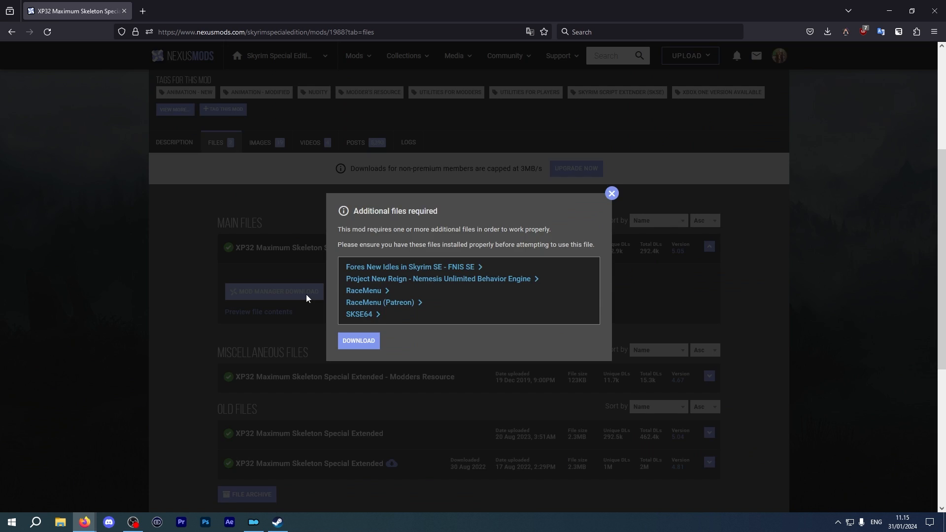
mouse_move(317, 295)
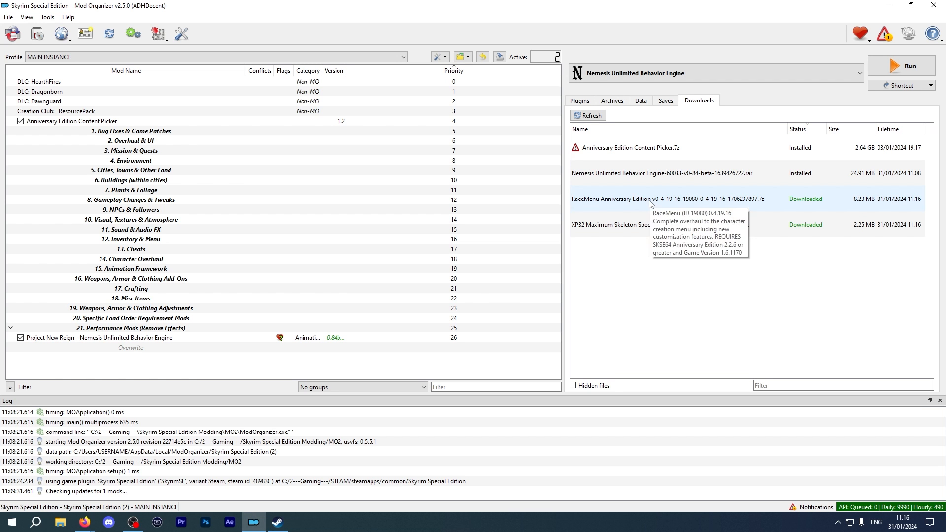
Step: Install RaceMenu at priority 27 and launch the XP32 Maximum Skeleton installer
double_click(667, 199)
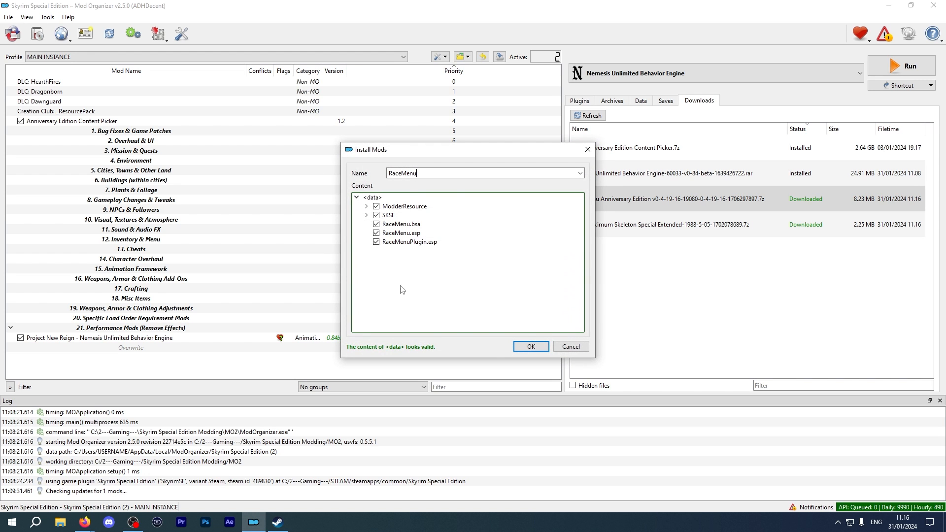
click(530, 347)
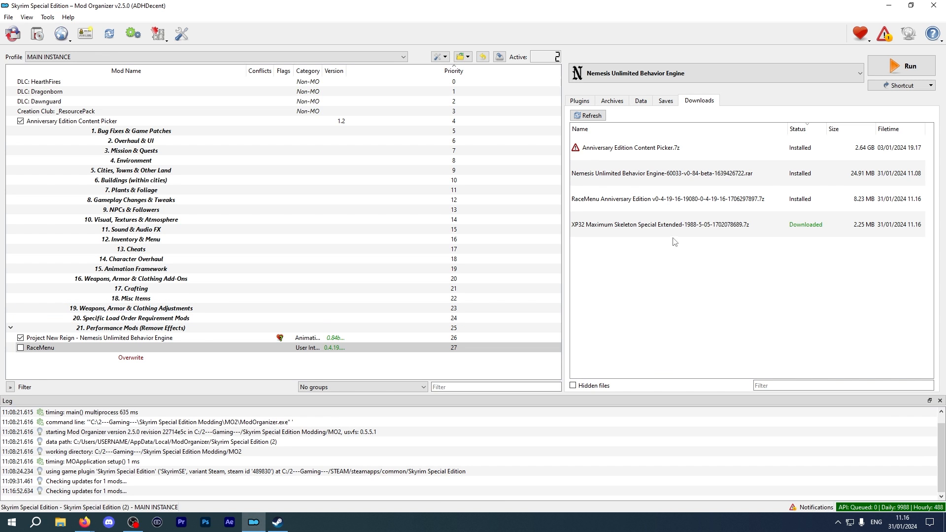
double_click(685, 225)
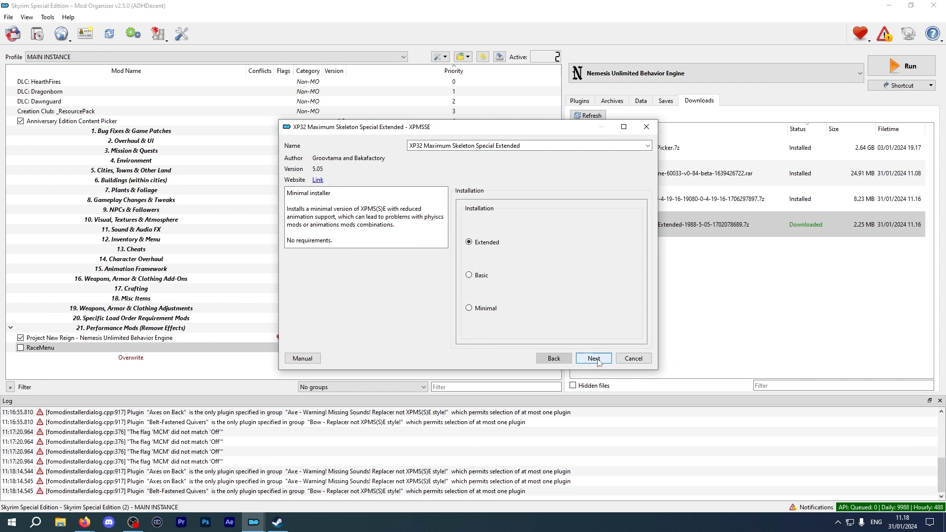
Step: Install XPMSSE Extended with the XPMS(S)E Latest rig map and RaceMenu in-game customizing
click(593, 359)
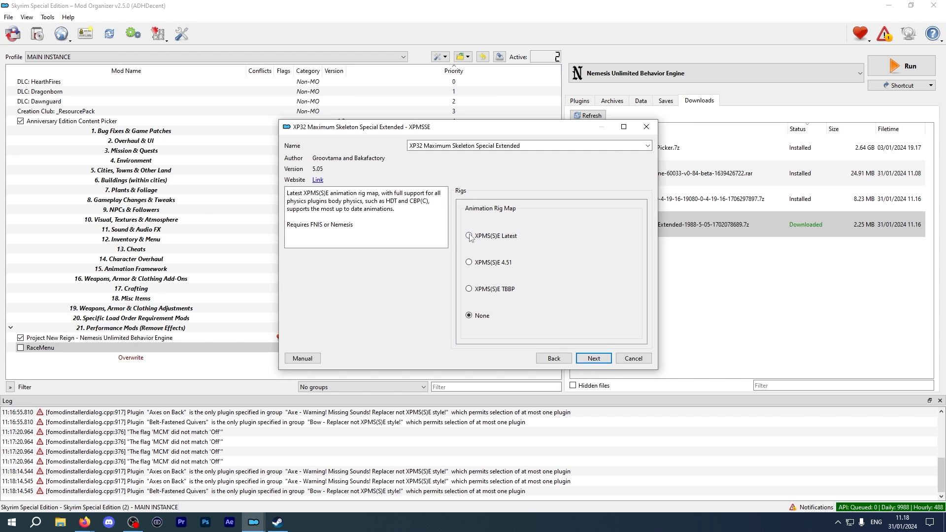
click(469, 235)
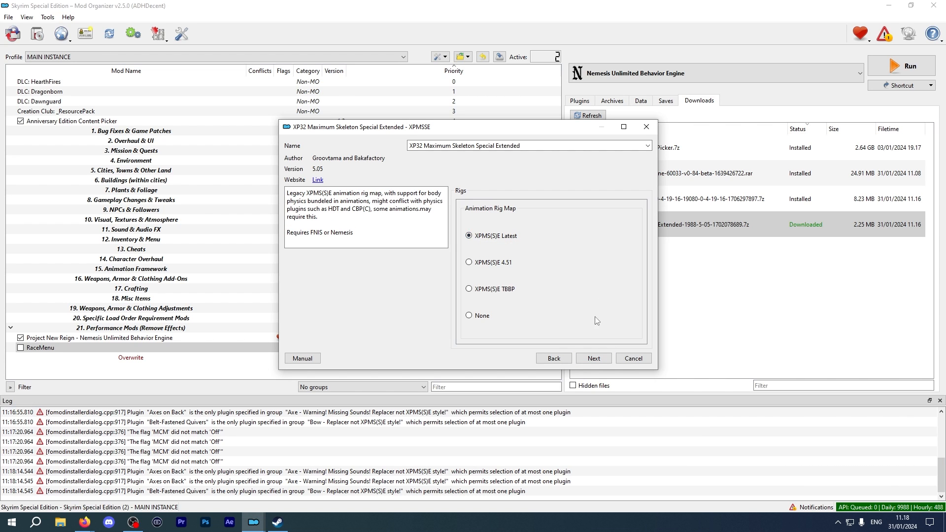
click(593, 358)
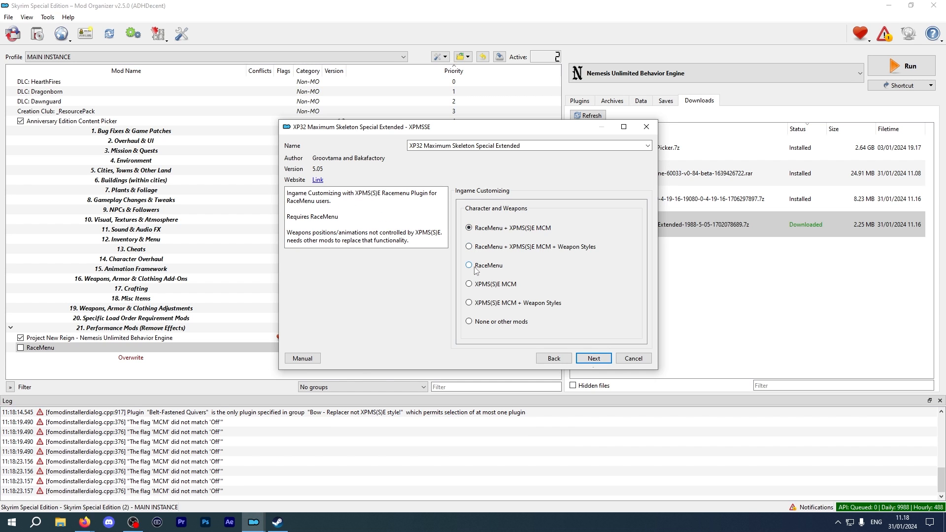
click(469, 265)
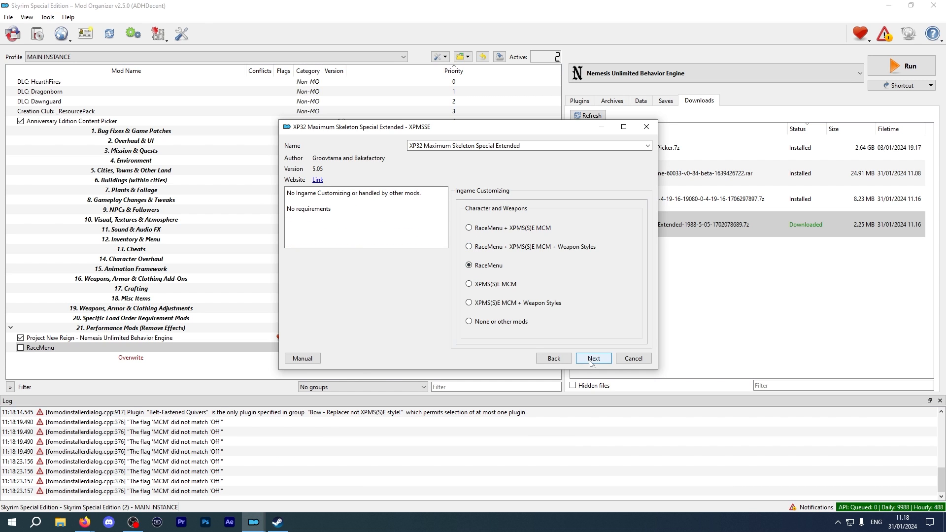
click(593, 359)
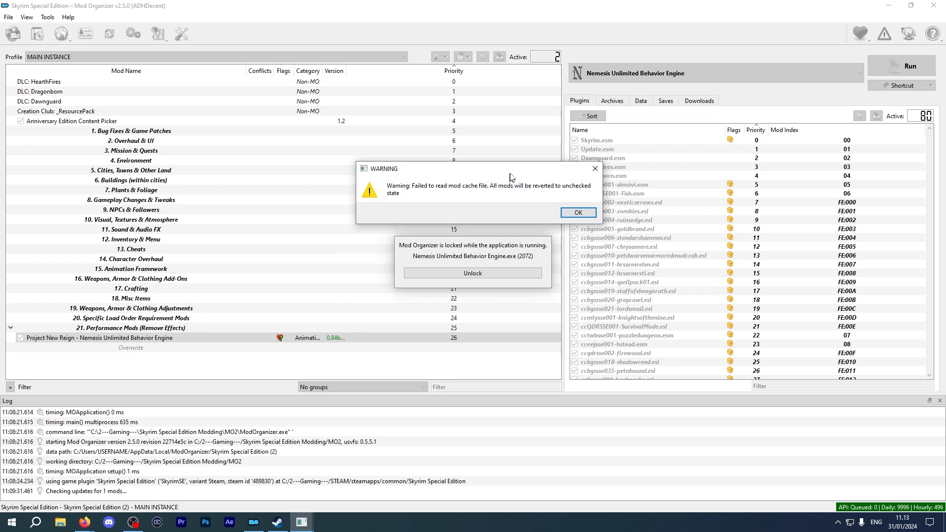
Step: Dismiss the cache warnings, run Nemesis behavior generation to completion and close the engine
click(577, 213)
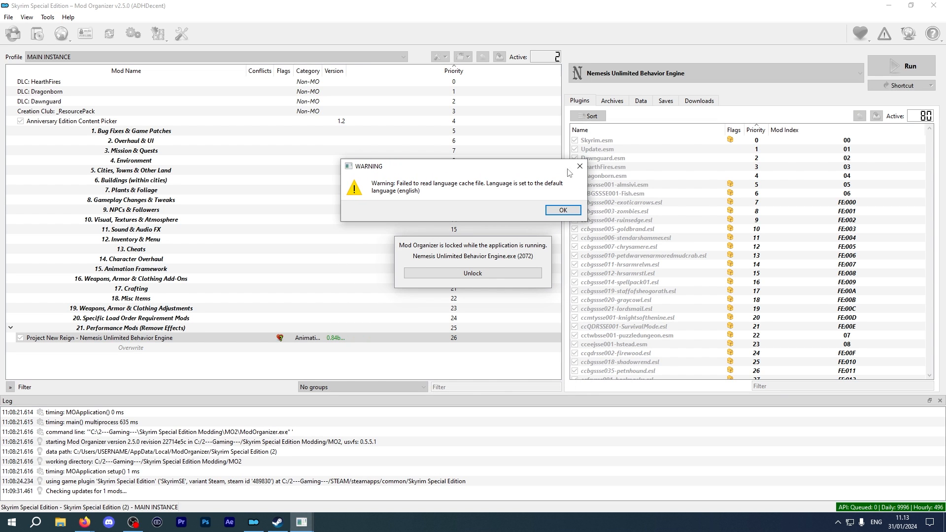
click(562, 210)
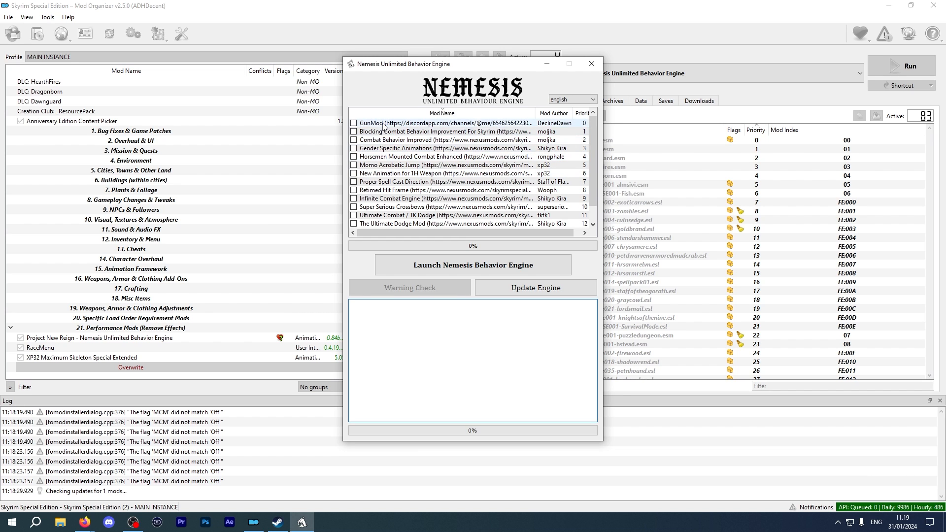
scroll(down, 3)
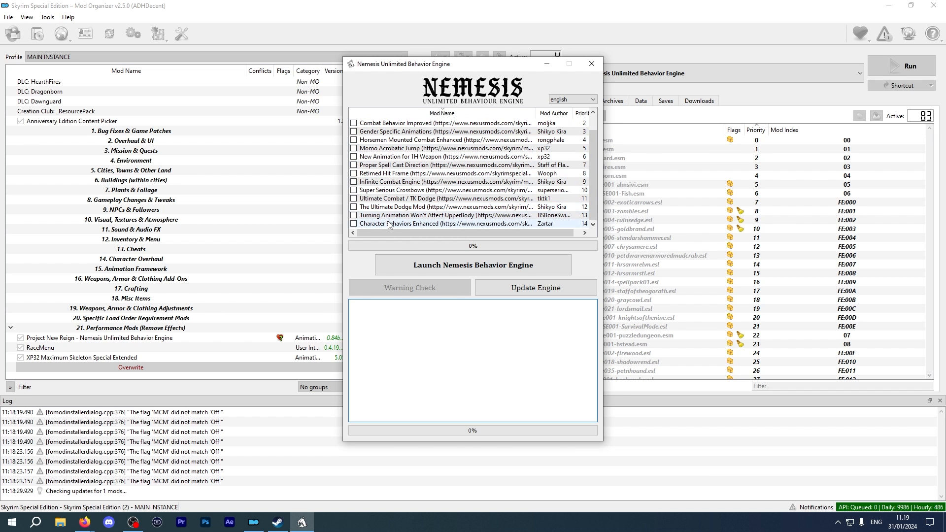
click(536, 287)
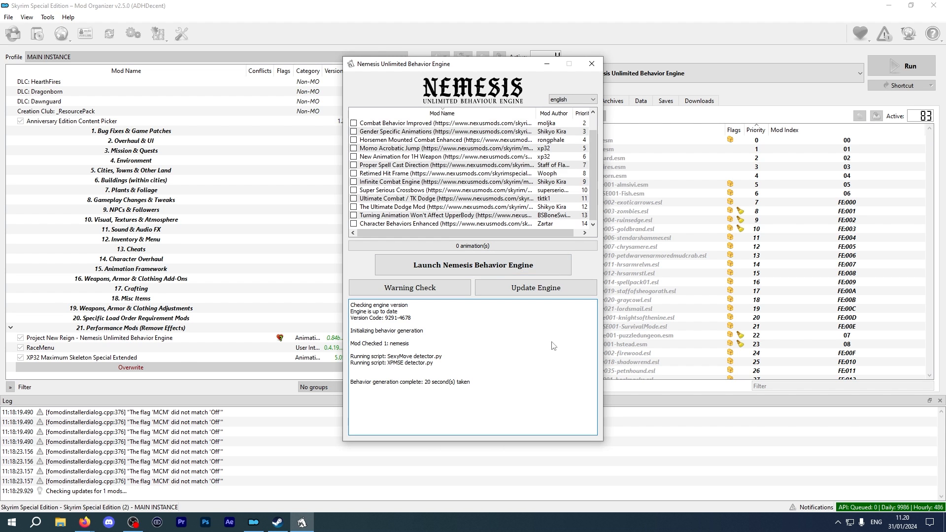
click(591, 63)
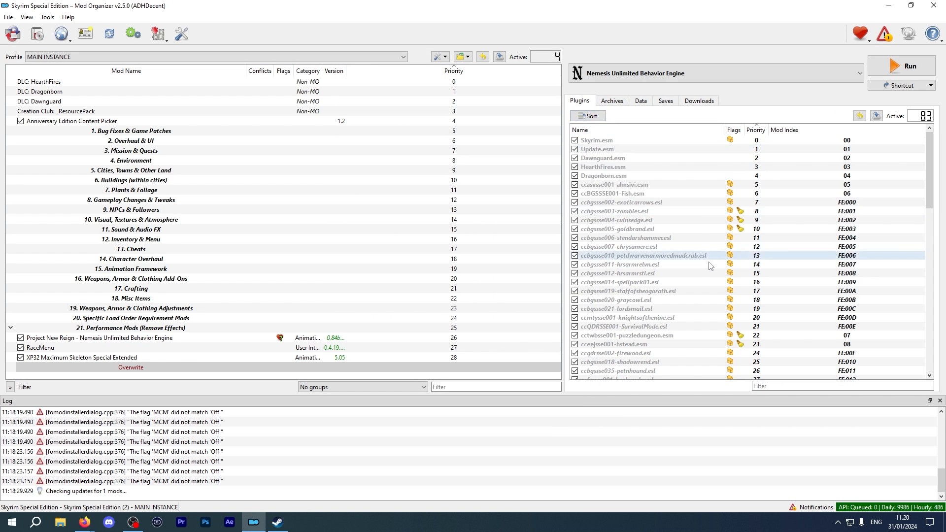
Step: Tick FNIS.esp at the bottom of the plugin list and view Overwrite's contents
scroll(down, 3)
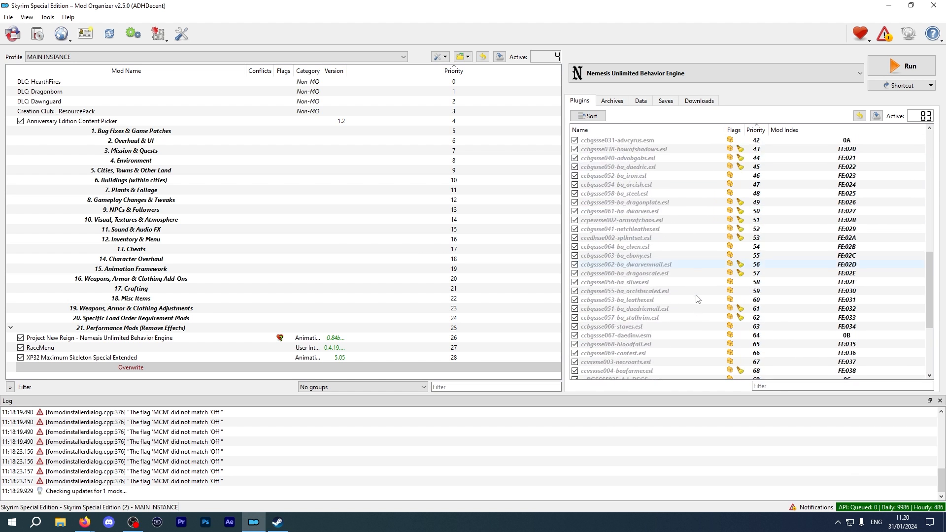
scroll(down, 3)
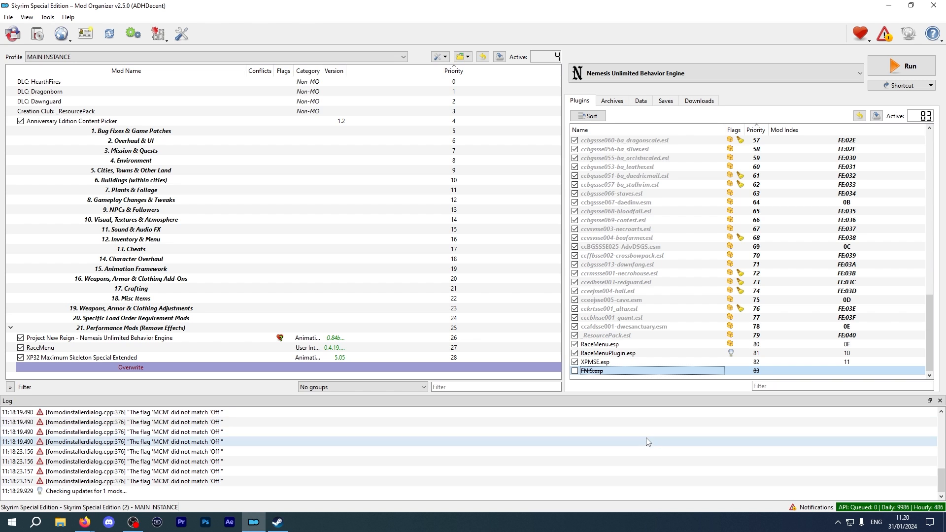
click(575, 370)
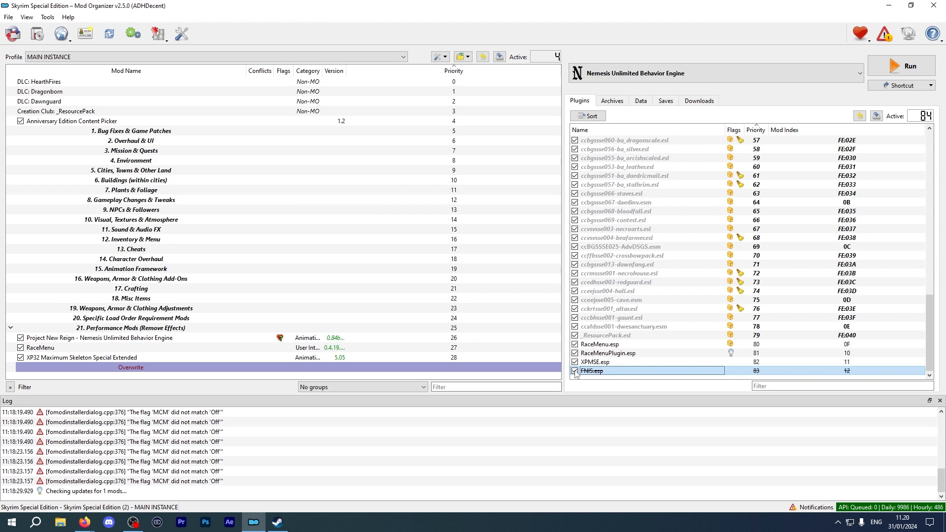
mouse_move(591, 371)
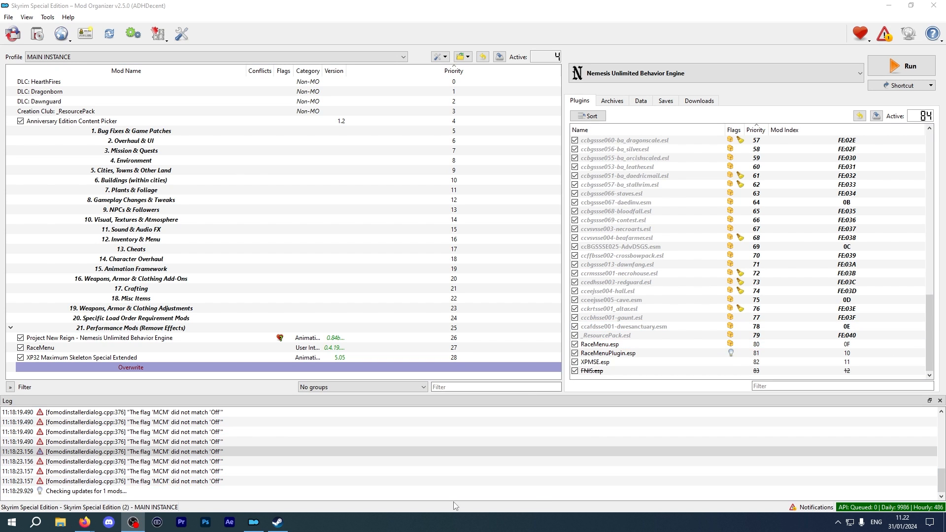
double_click(130, 366)
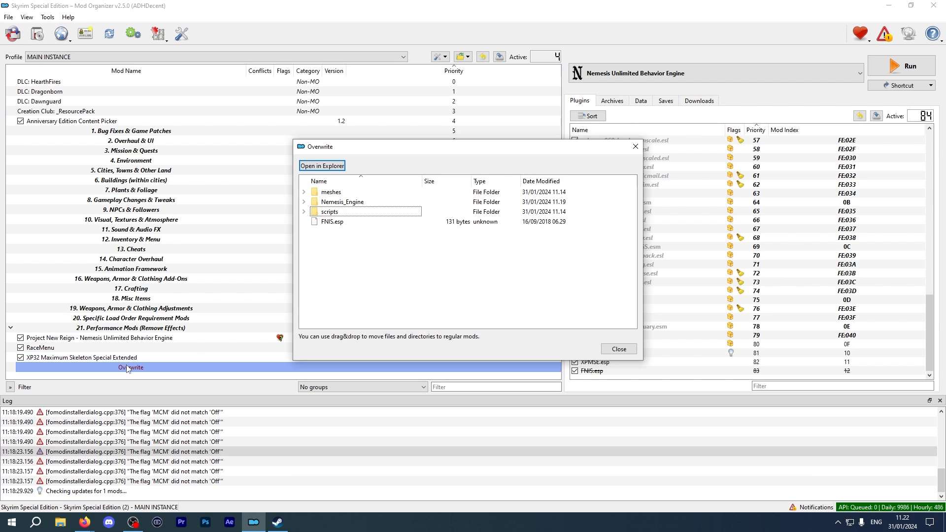
Step: Create a 'Nemesis Output' mod from Overwrite's files and close the emptied list
right_click(128, 367)
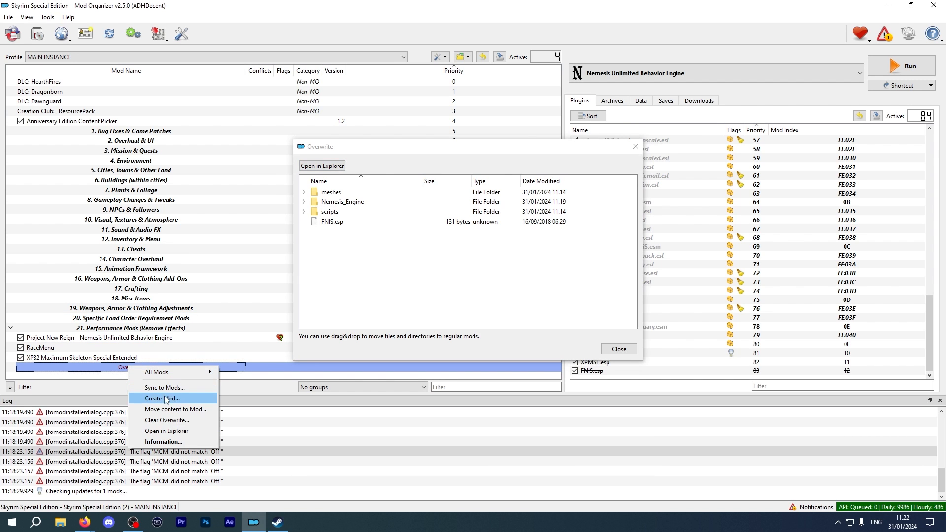
click(162, 397)
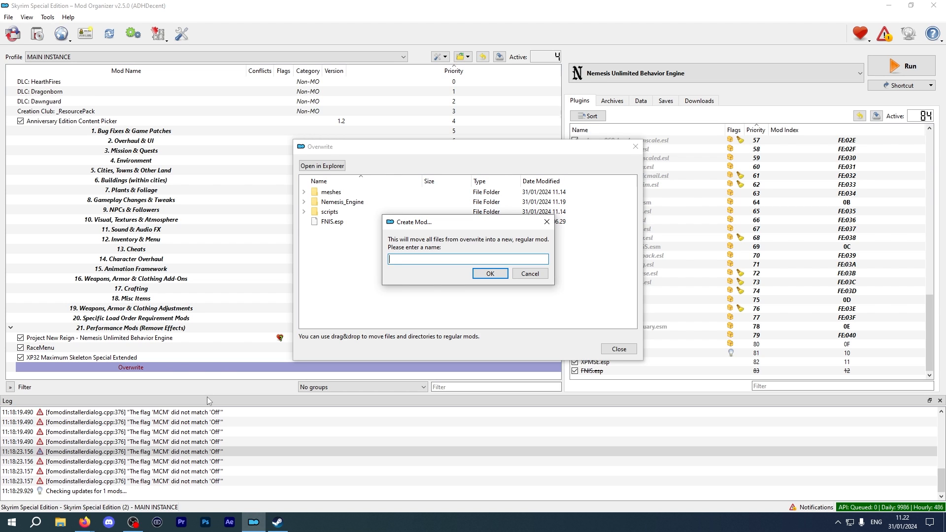
text(Nemesis Output)
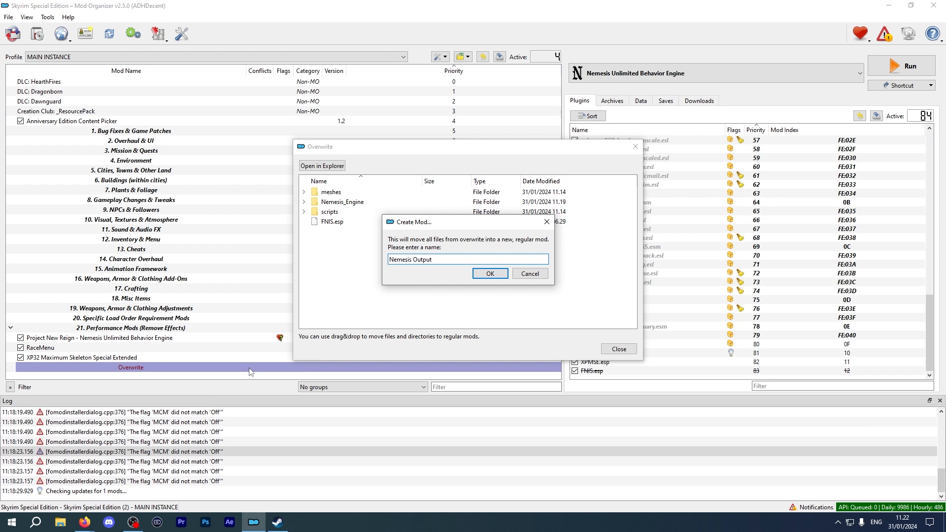
click(490, 274)
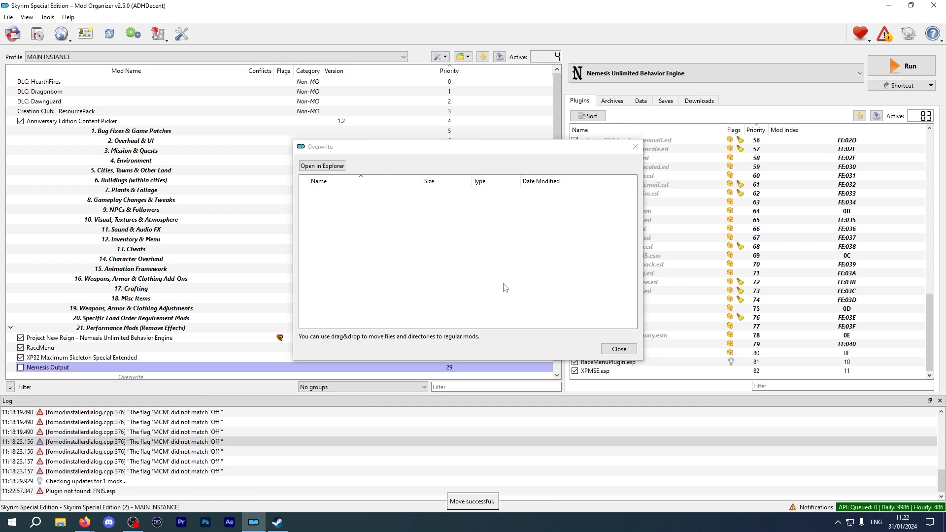
click(619, 349)
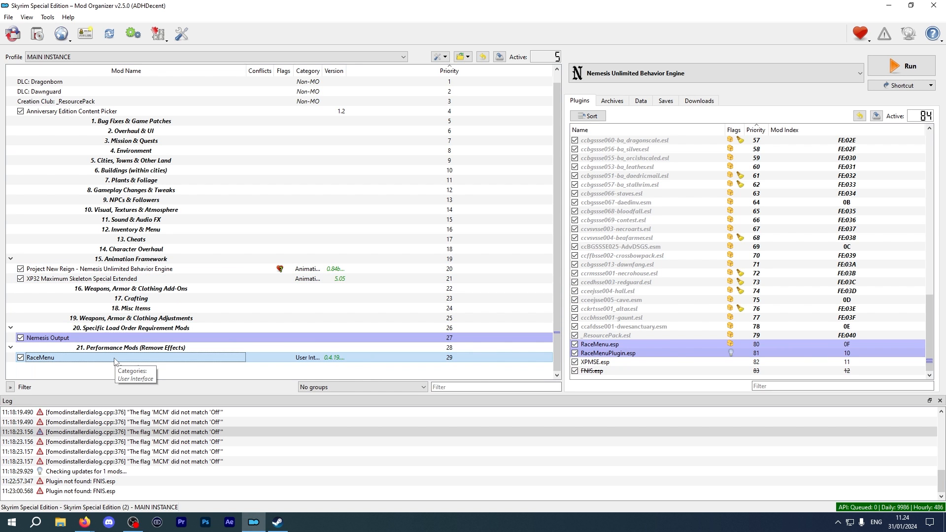
Step: Move RaceMenu under the Overhaul & UI separator, leaving Nemesis Output at priority 28
drag(41, 357, 127, 141)
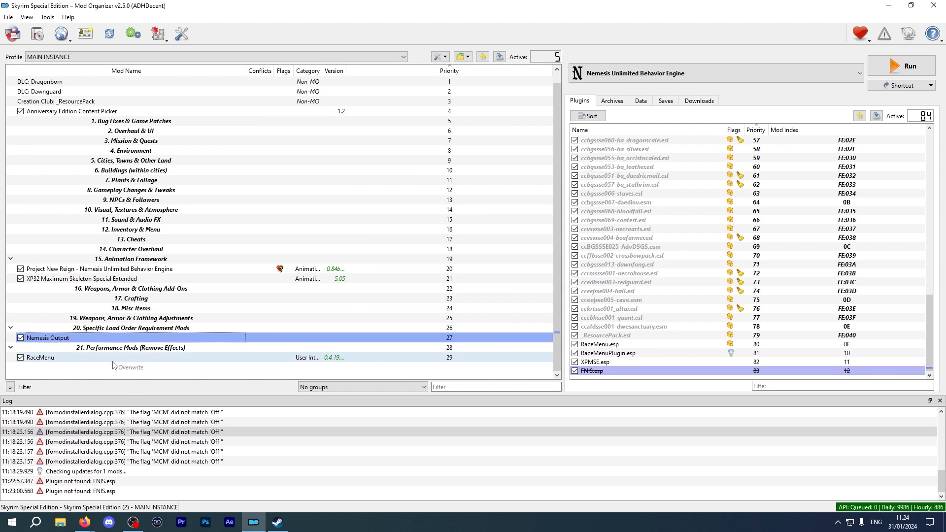
click(699, 101)
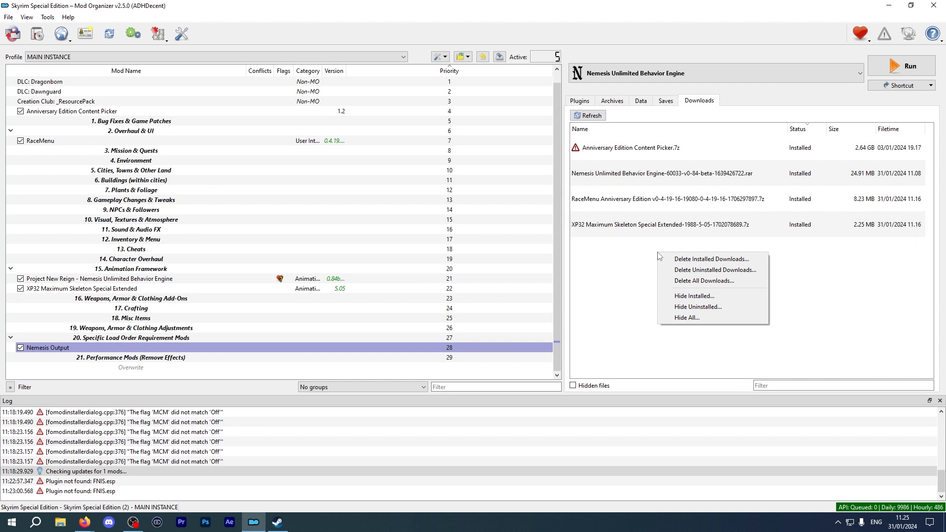
mouse_move(714, 302)
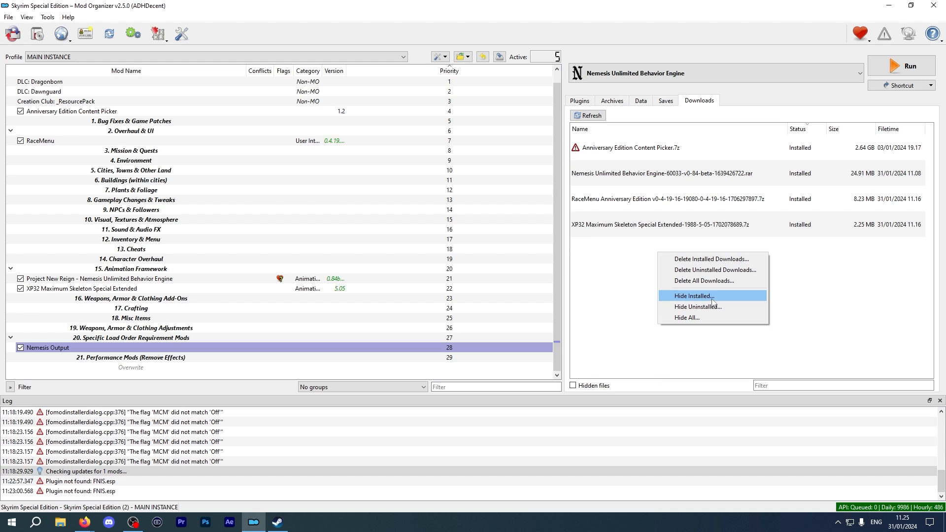
Step: Hide the already-installed archives from the Downloads list
click(693, 296)
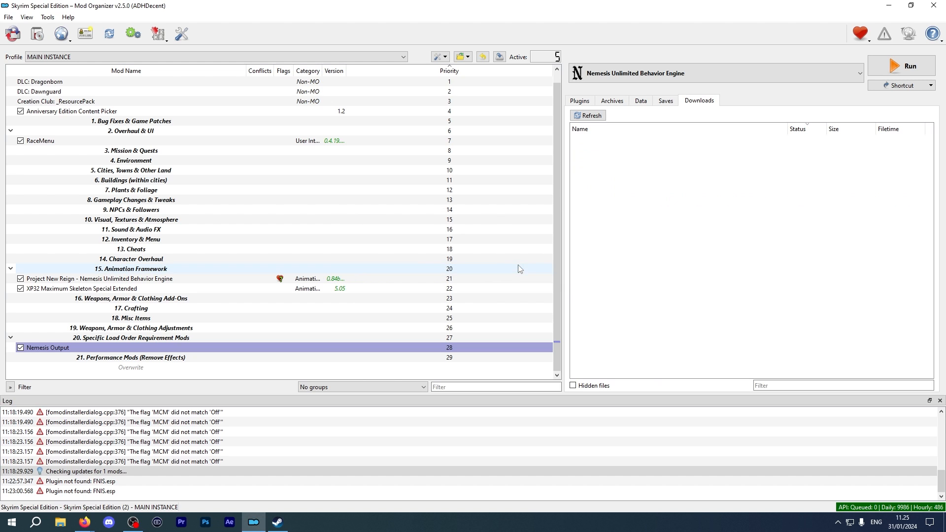
click(927, 85)
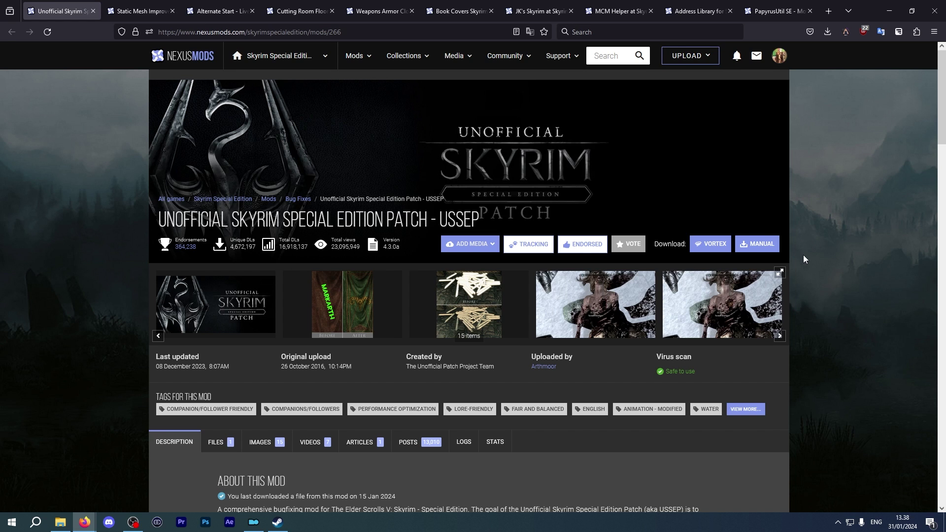
Step: Send the USSEP main file to the mod manager and show the SMIM files
scroll(down, 3)
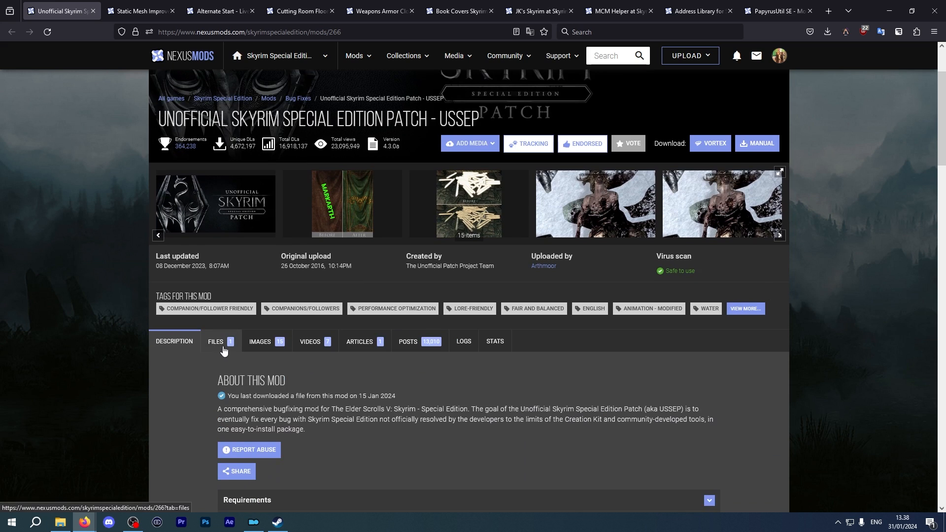
click(215, 340)
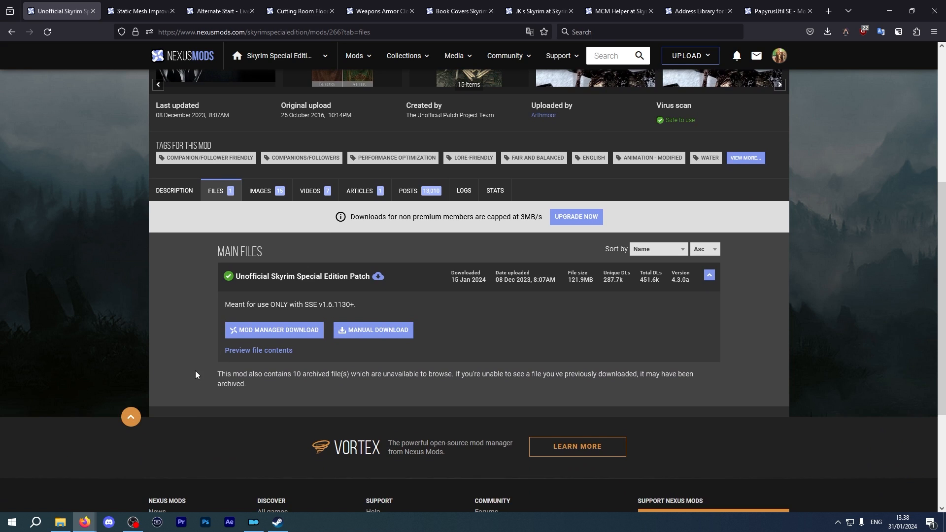
mouse_move(276, 333)
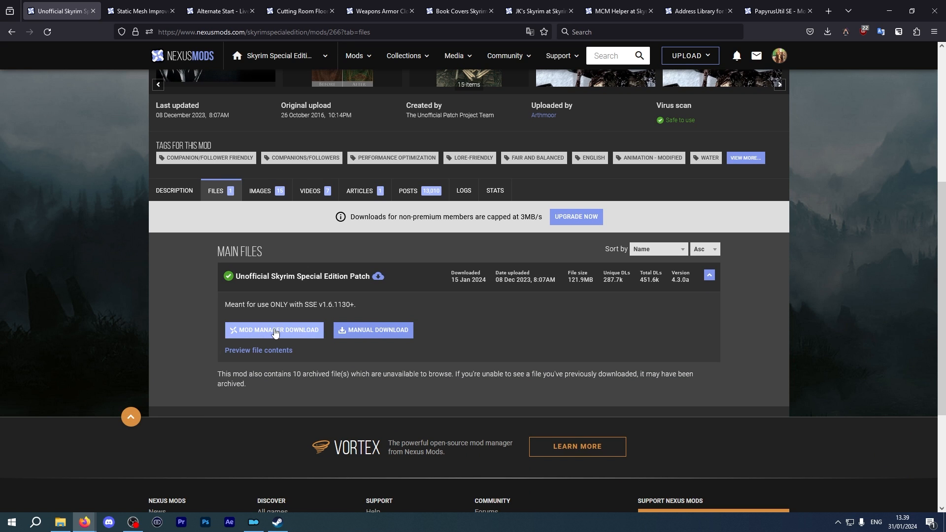
click(140, 9)
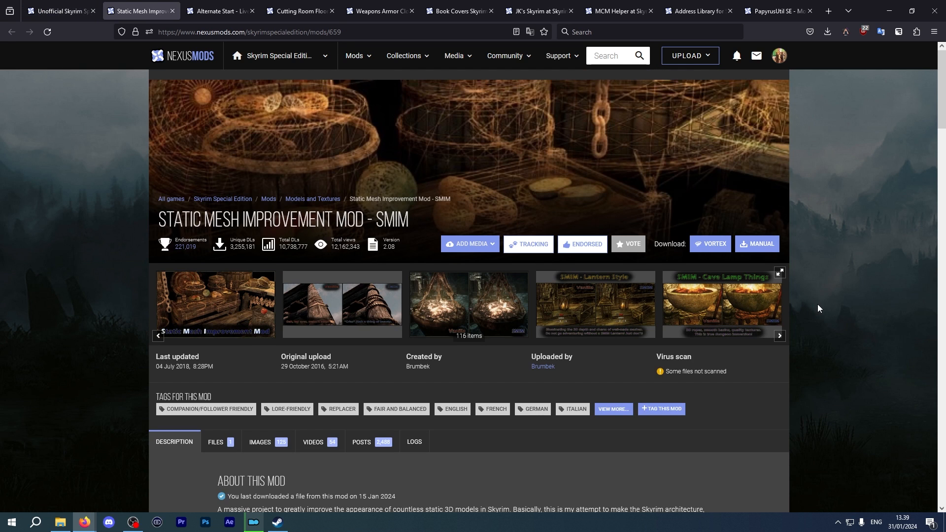
scroll(down, 3)
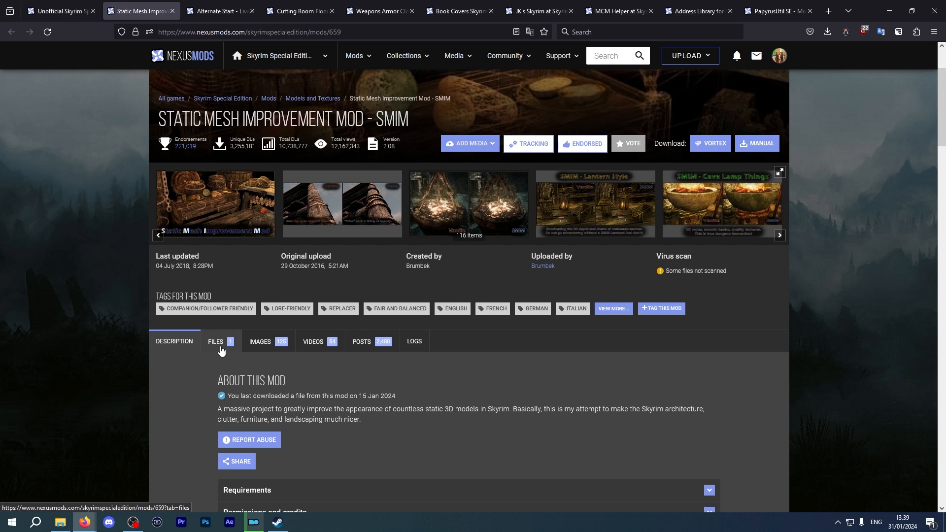
click(215, 340)
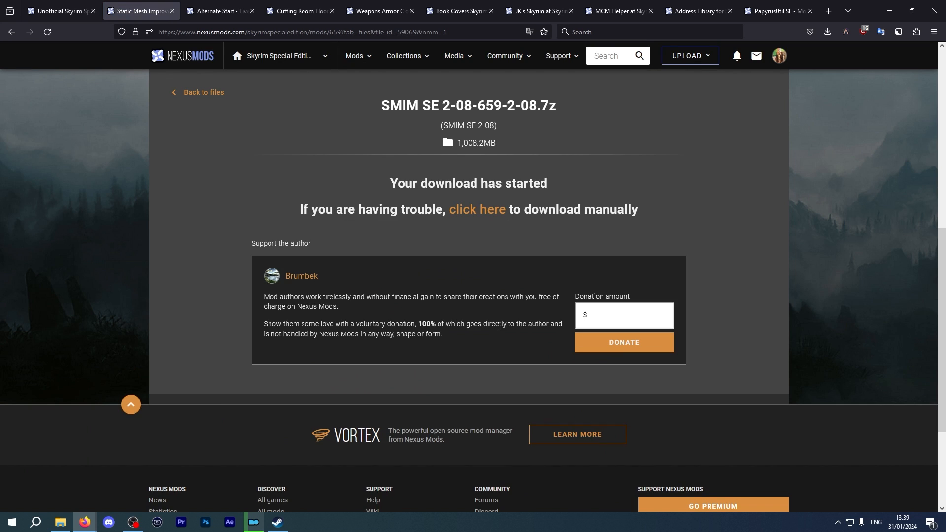
Step: Send the Alternate Start and Cutting Room Floor main files to the mod manager
click(220, 11)
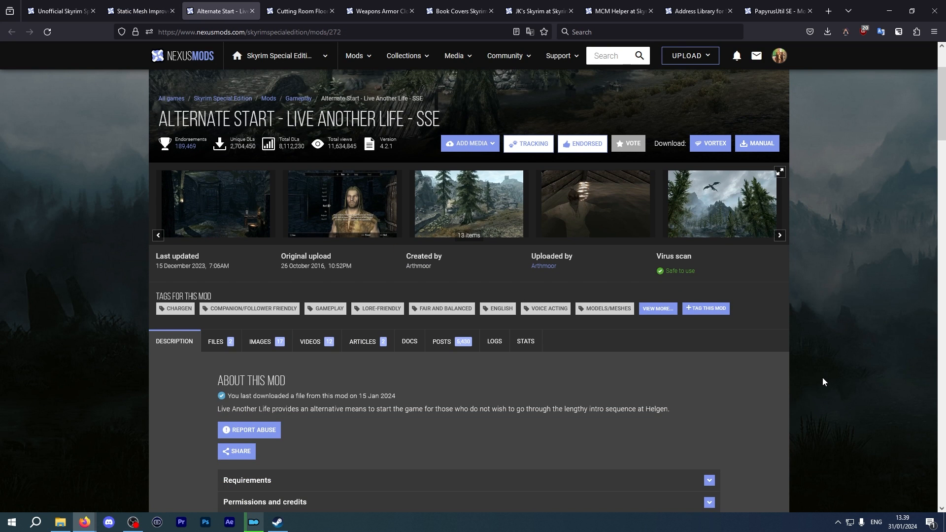
mouse_move(305, 426)
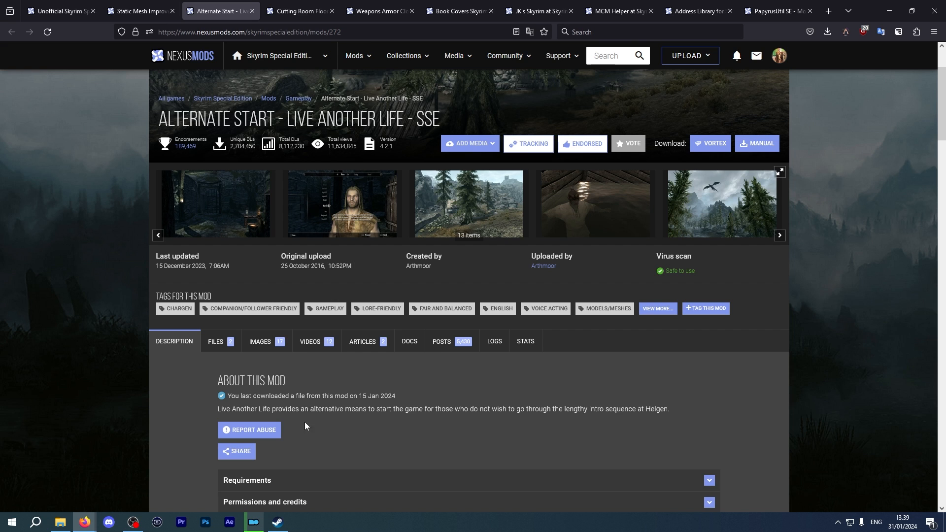
click(216, 341)
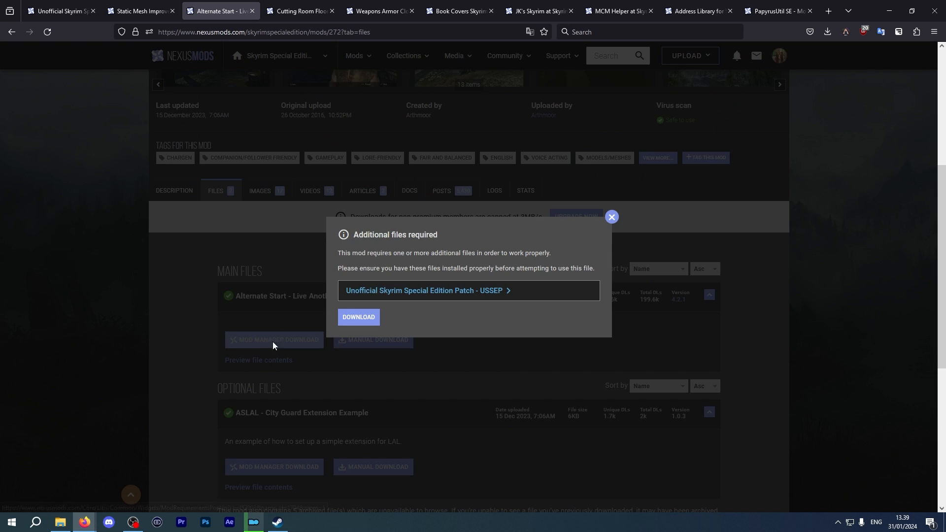
click(359, 317)
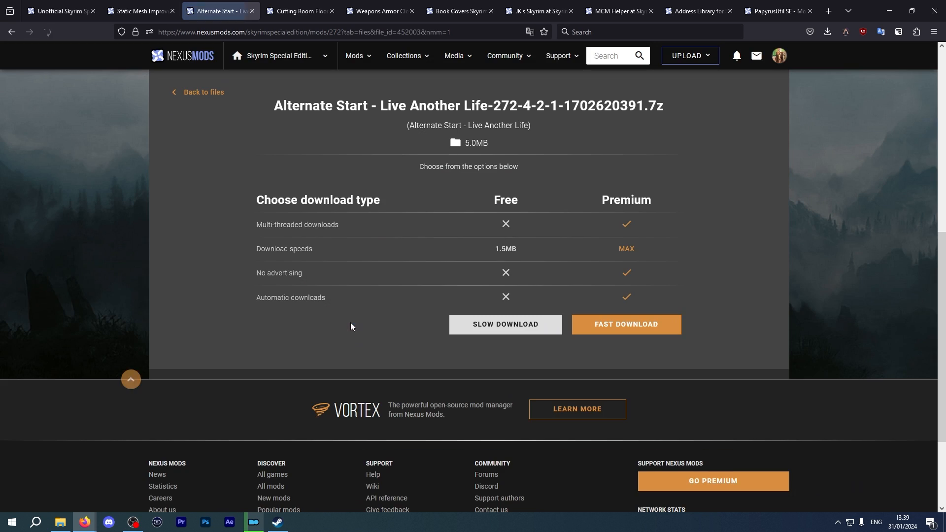
click(300, 11)
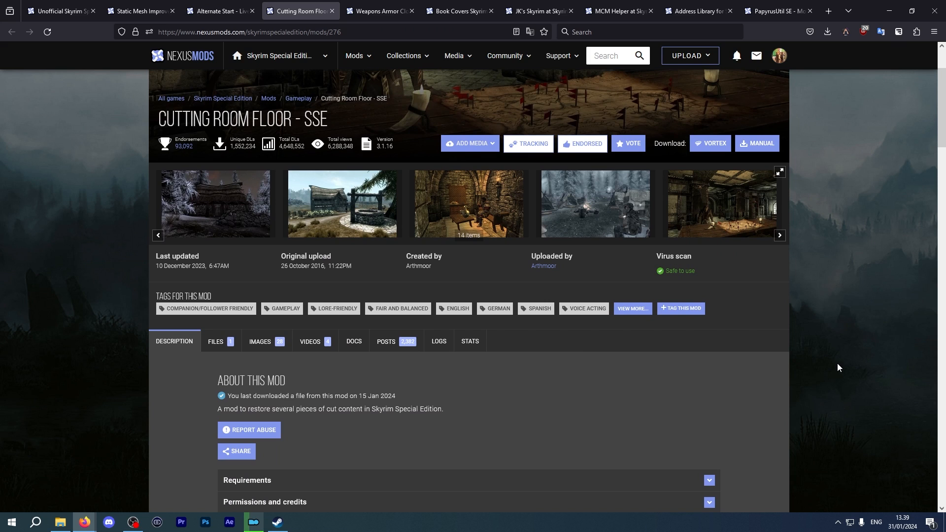
mouse_move(220, 351)
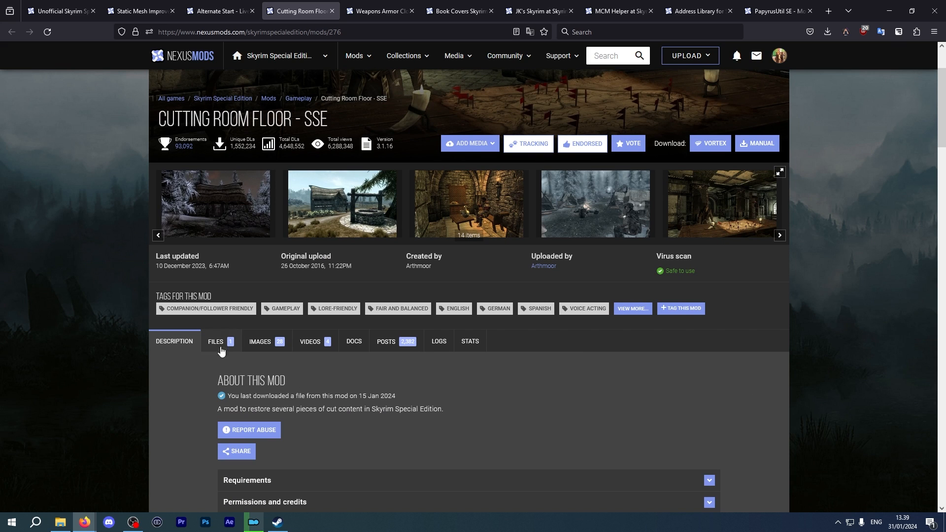
click(216, 341)
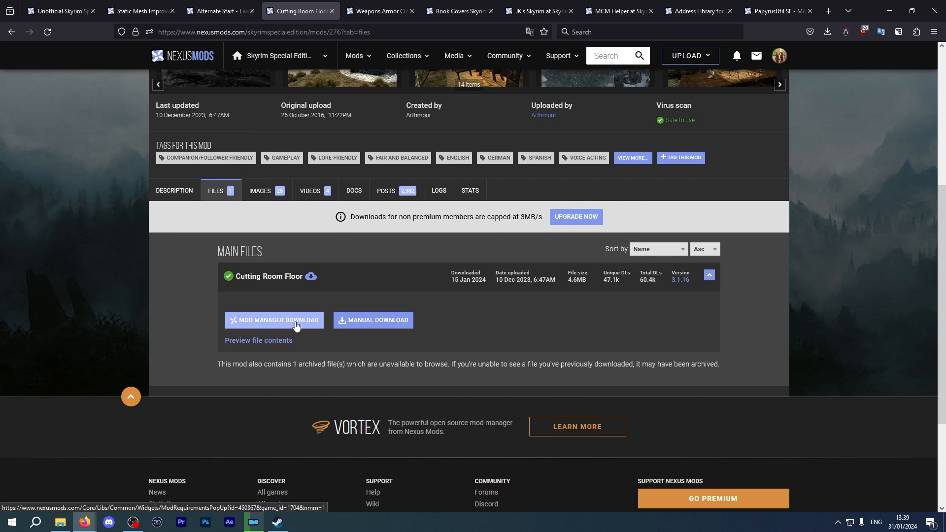
click(274, 320)
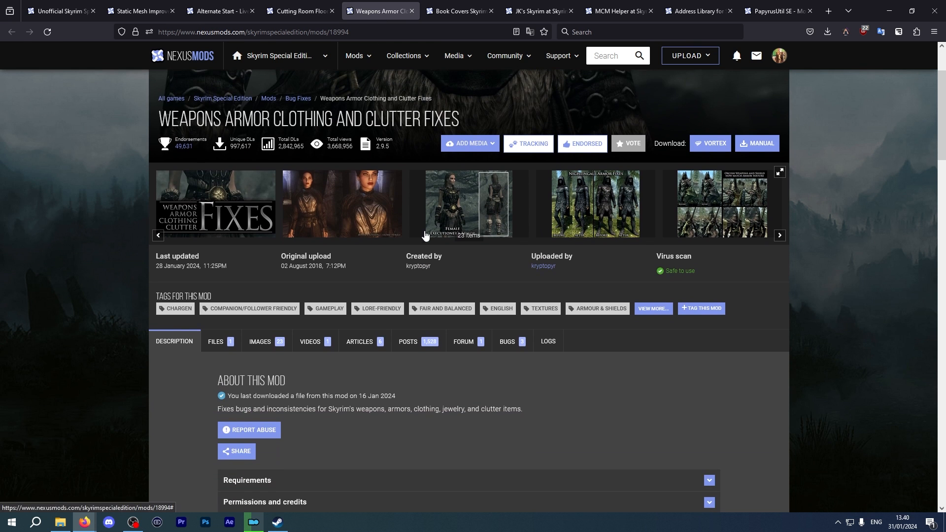
Step: Send the clutter fixes mod and the desaturated Book Covers Skyrim main file to the mod manager
click(216, 341)
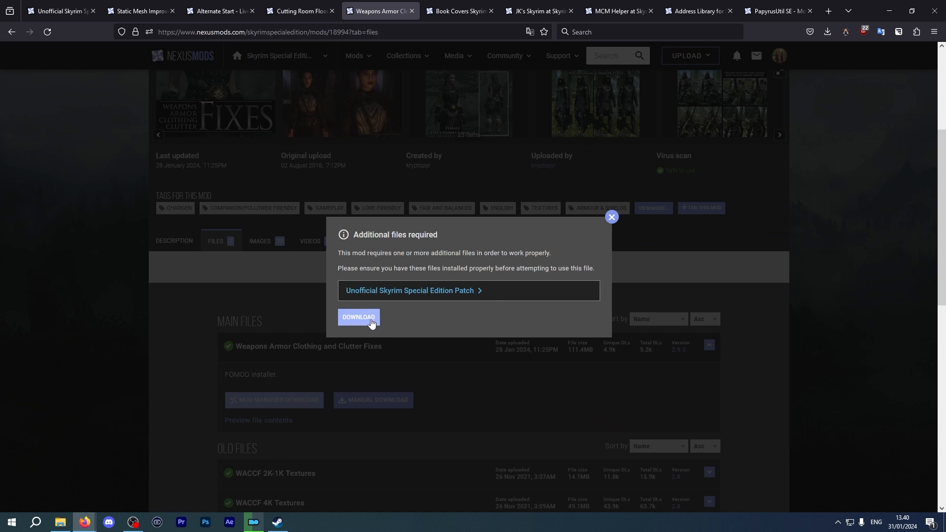
click(458, 11)
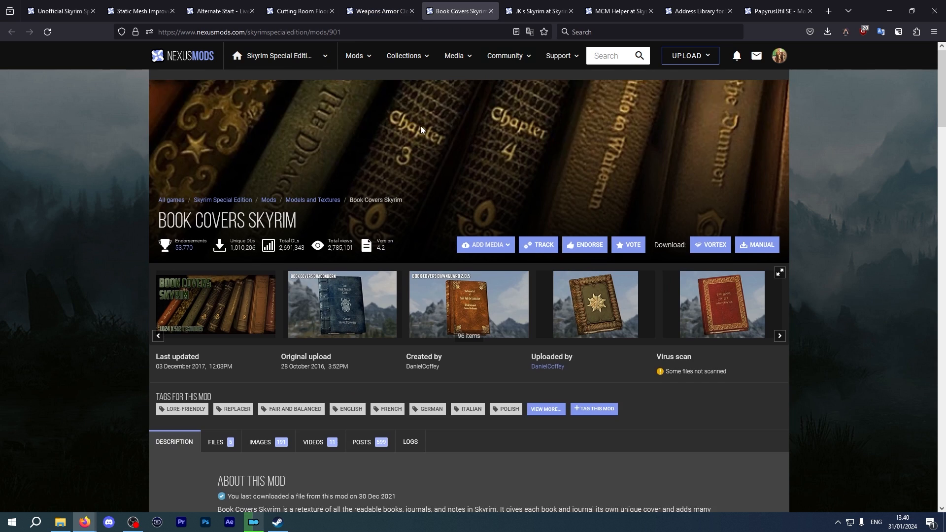
click(215, 441)
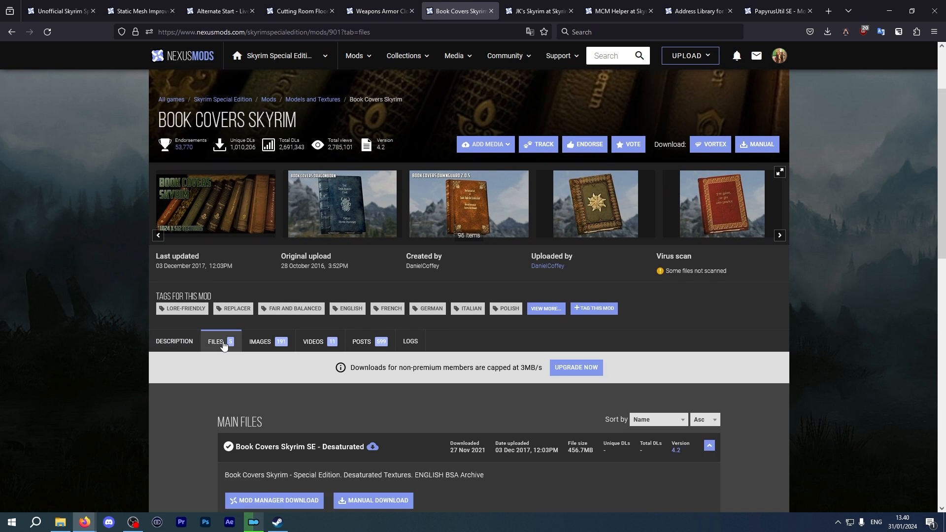
scroll(down, 3)
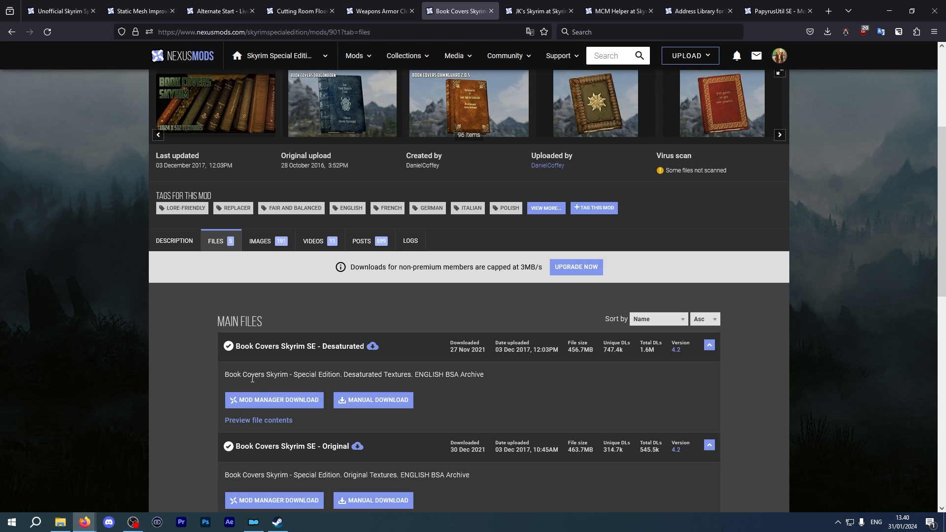
click(539, 10)
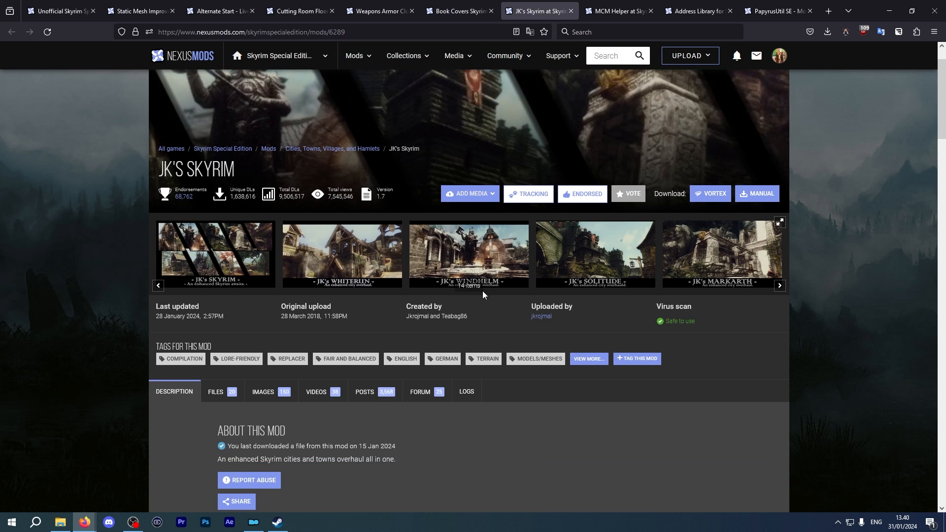
scroll(down, 3)
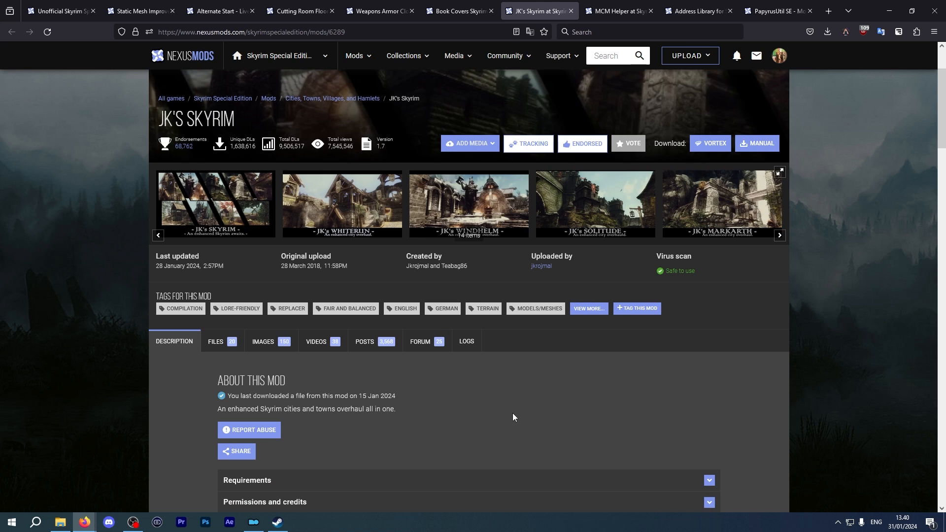
Step: Send JK's Skyrim all-in-one, Address Library for SKSE Plugins and PapyrusUtil SE to the mod manager
click(214, 341)
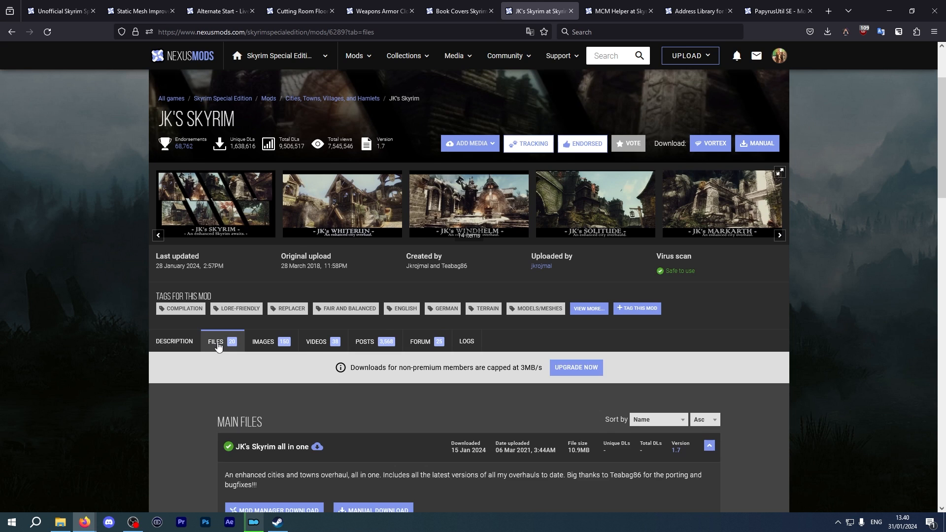
scroll(down, 3)
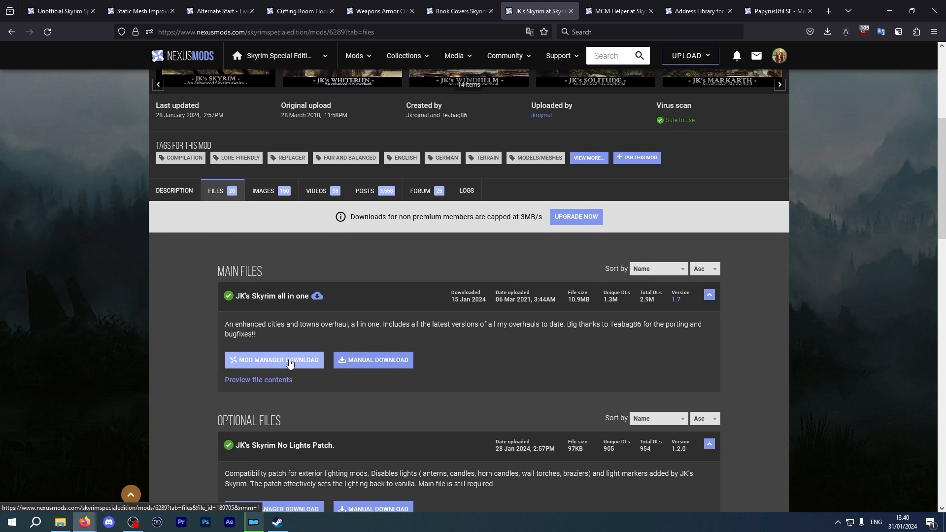
click(694, 11)
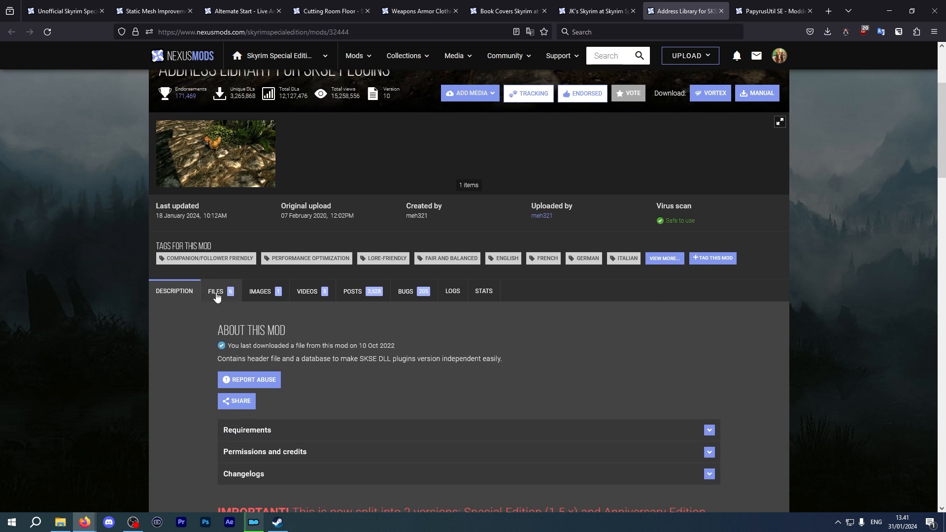
click(216, 291)
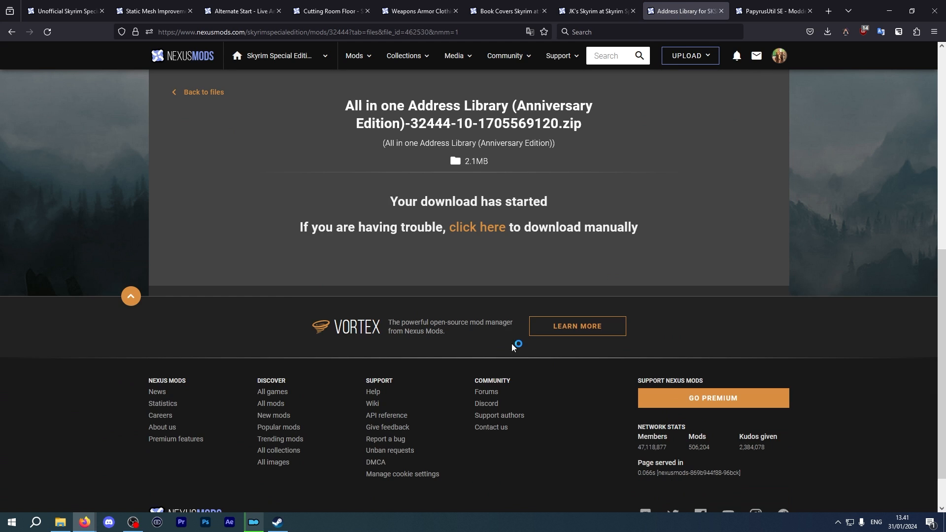
click(772, 11)
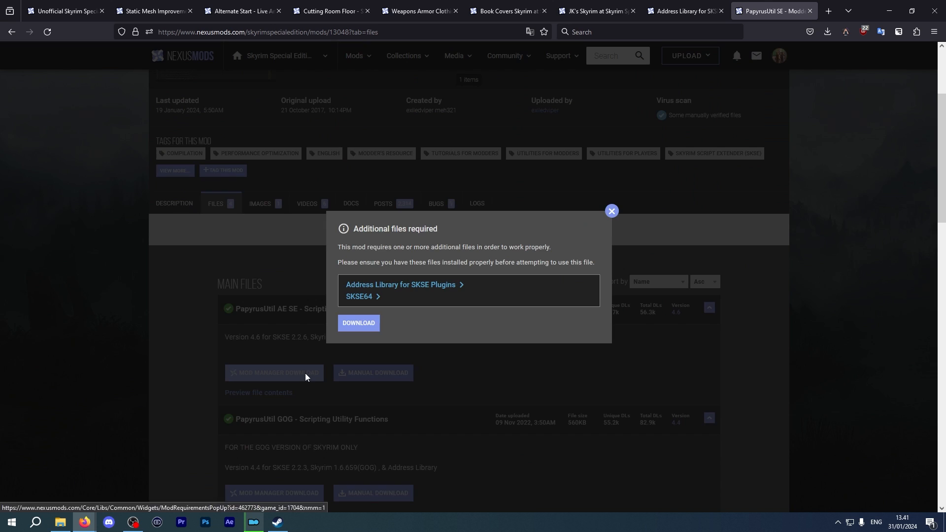
click(359, 322)
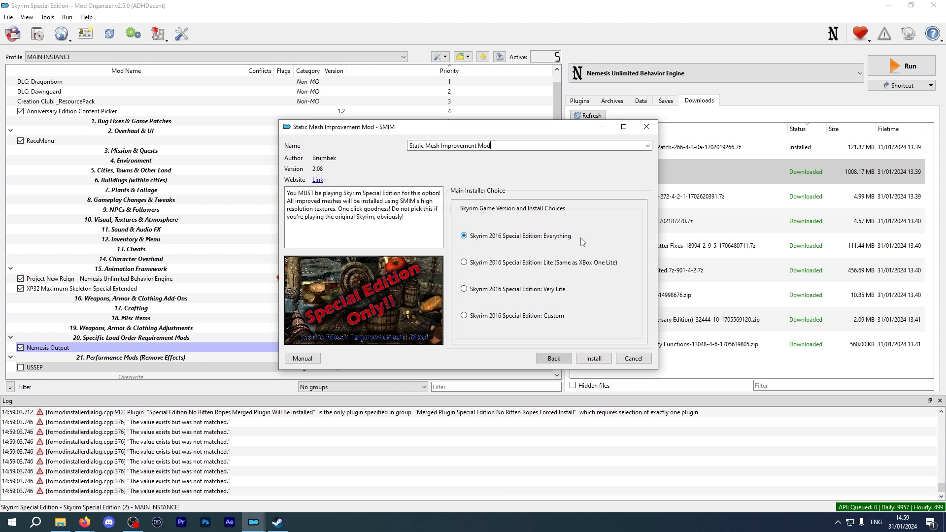
Step: Install SMIM with the Everything option and confirm installing PapyrusUtil SE
click(593, 359)
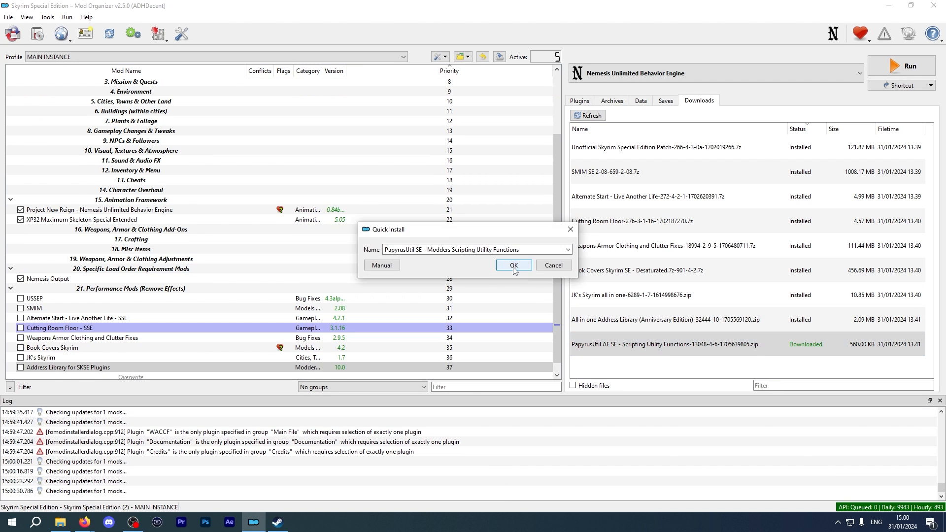
click(514, 265)
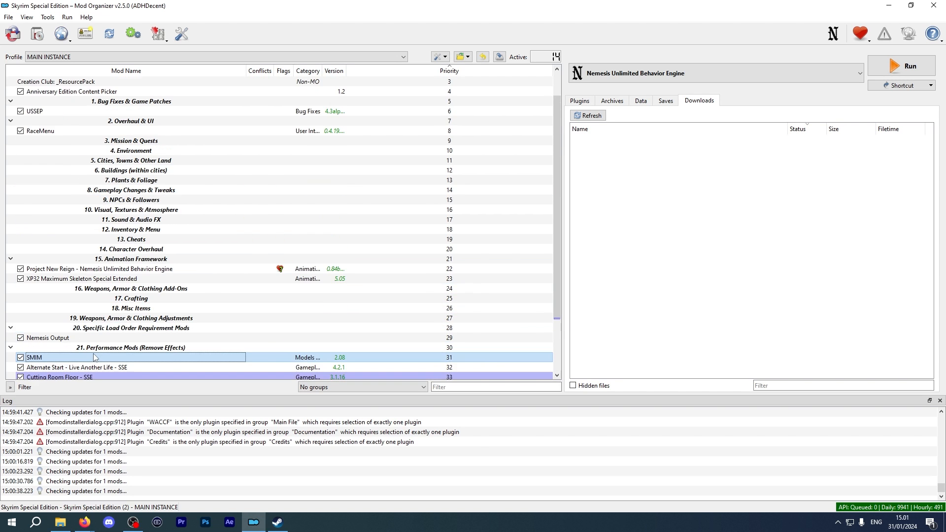
mouse_move(82, 358)
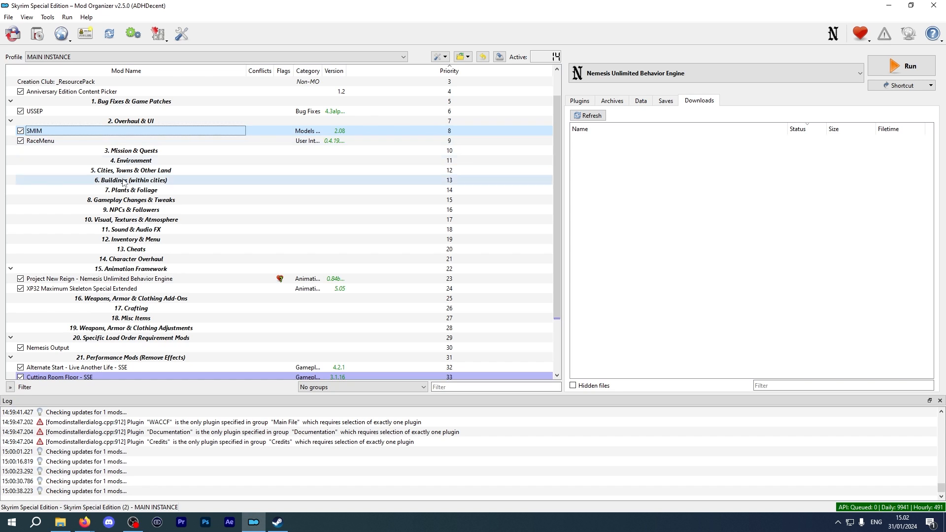
Step: Move Cutting Room Floor up into the fixes section of the mod list
scroll(down, 3)
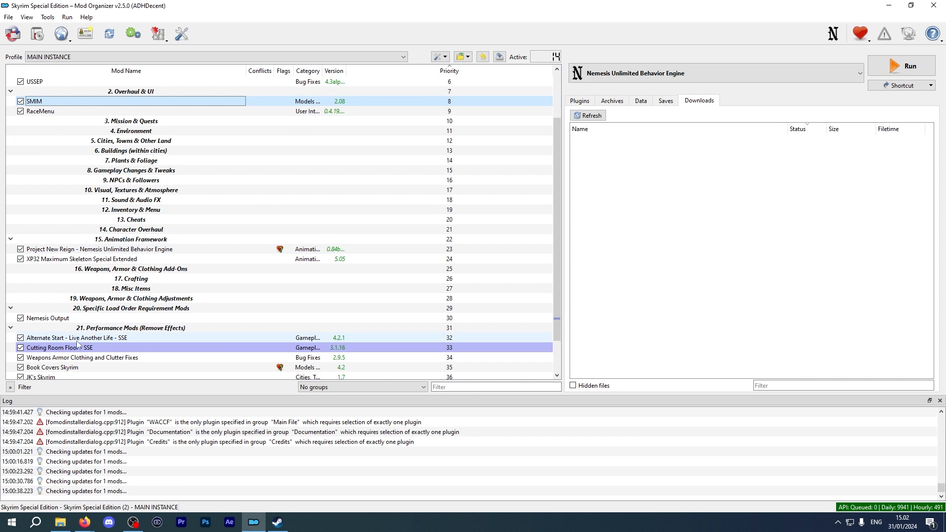
click(64, 337)
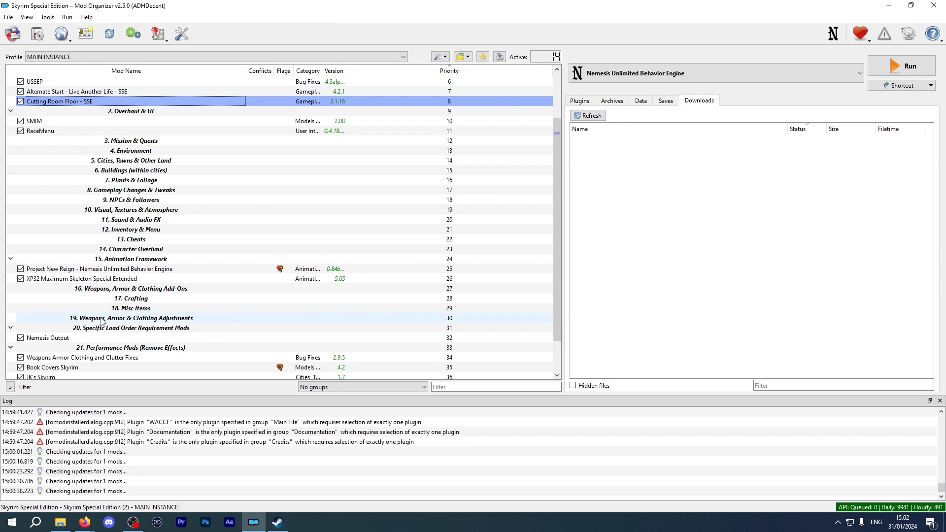
scroll(down, 3)
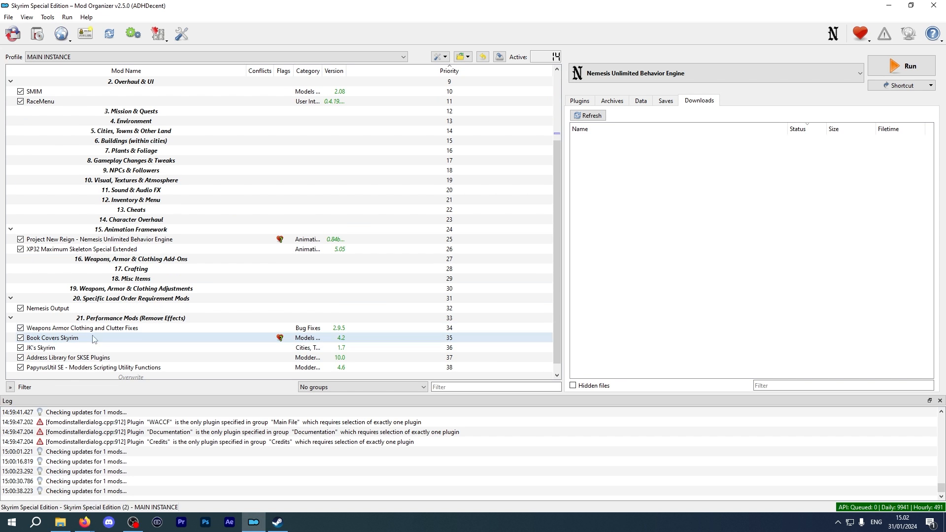
click(59, 357)
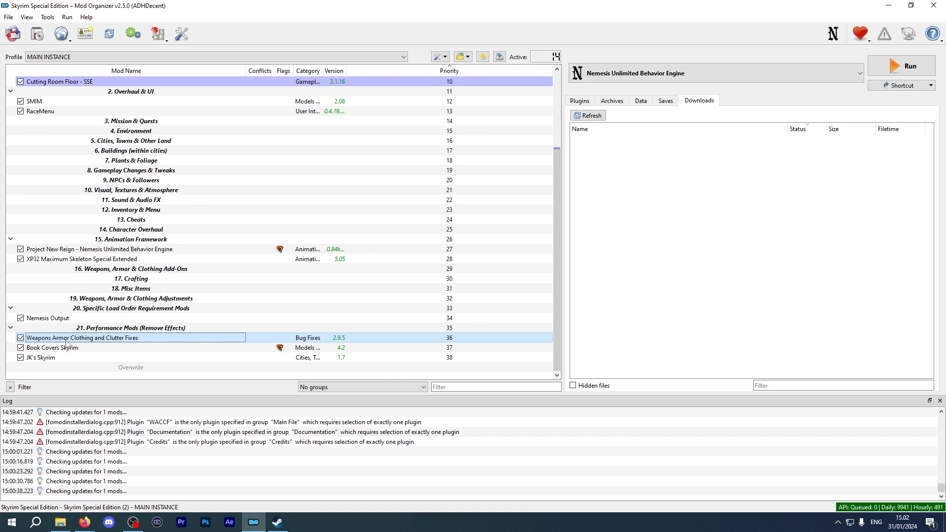
Step: Place JK's Skyrim under Cities, Towns & Other Land and Book Covers Skyrim under Visual, Textures & Atmosphere
click(35, 357)
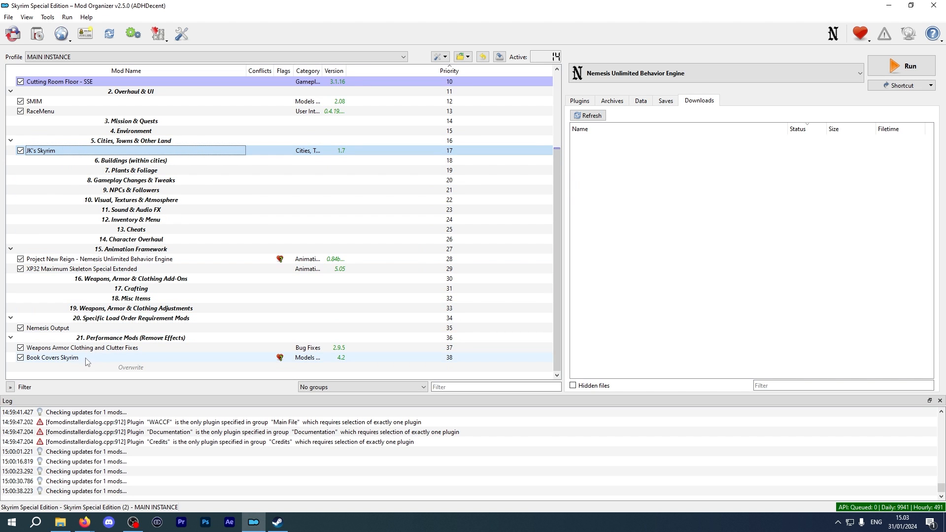
drag(51, 356, 66, 200)
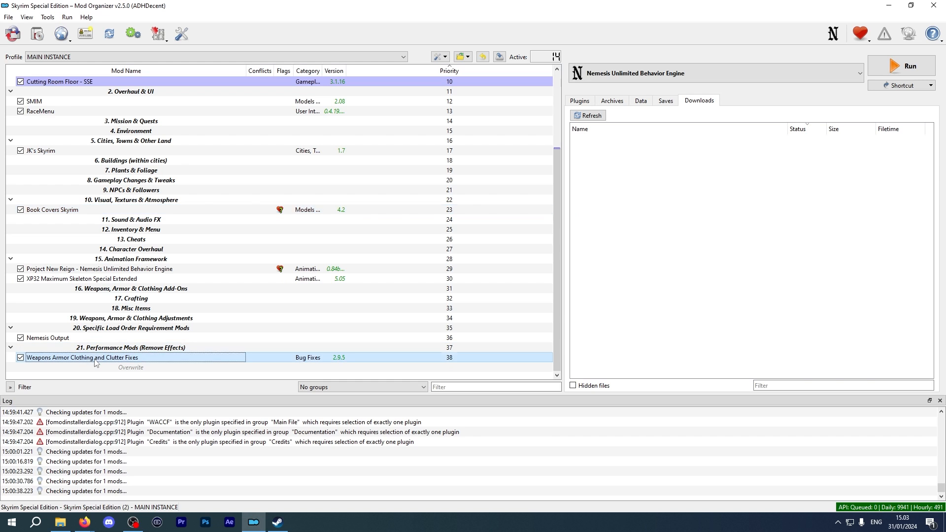
mouse_move(73, 360)
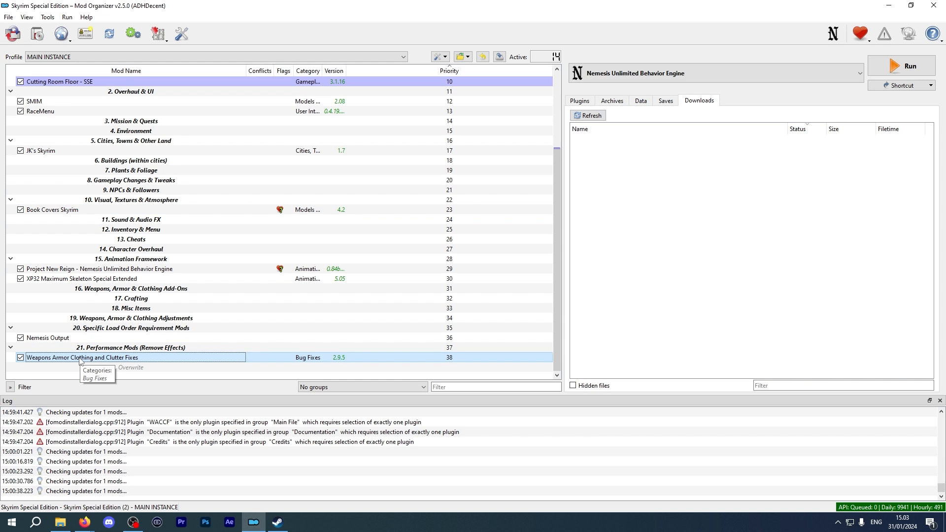
mouse_move(81, 358)
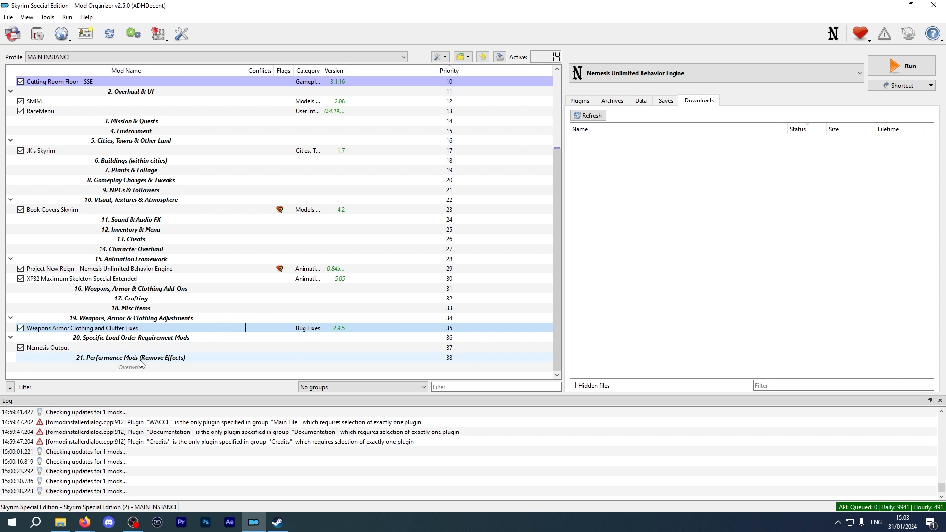
mouse_move(142, 363)
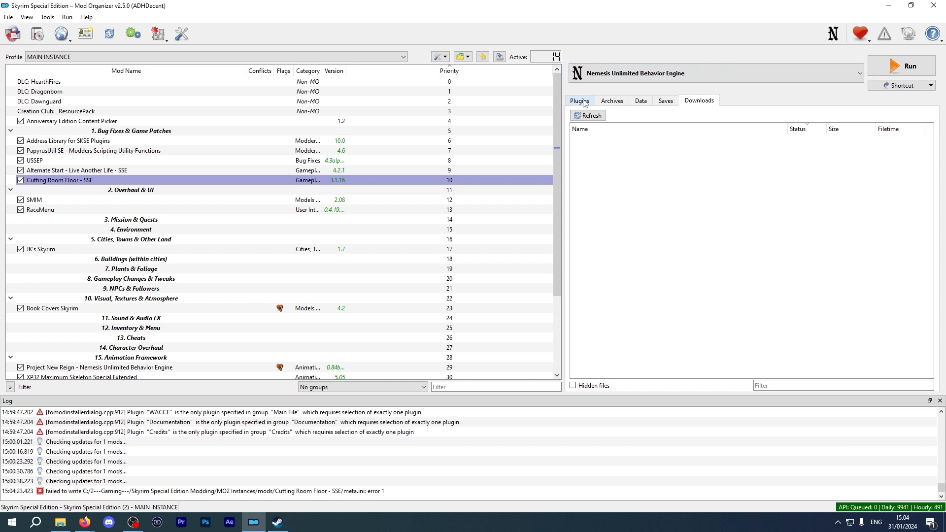
Step: Run LOOT's automatic sort on the plugin load order and confirm the prompt
click(579, 100)
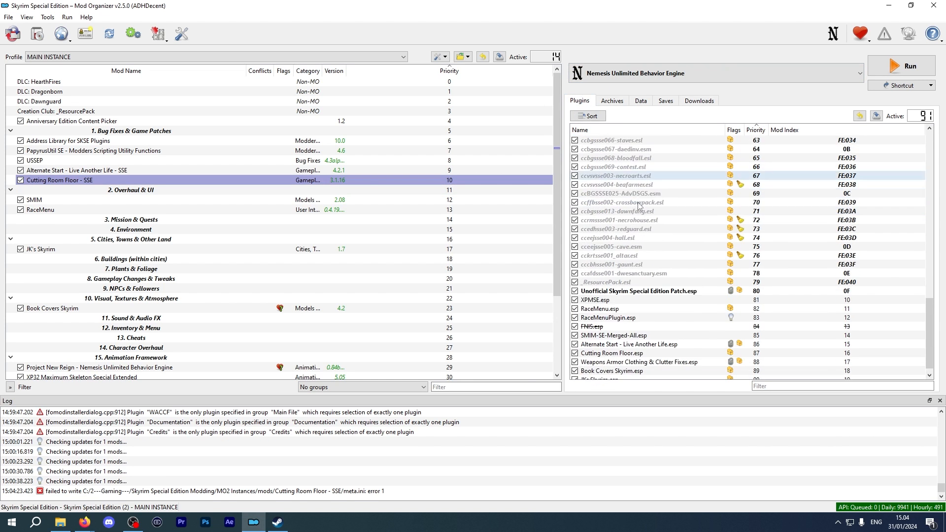
scroll(down, 3)
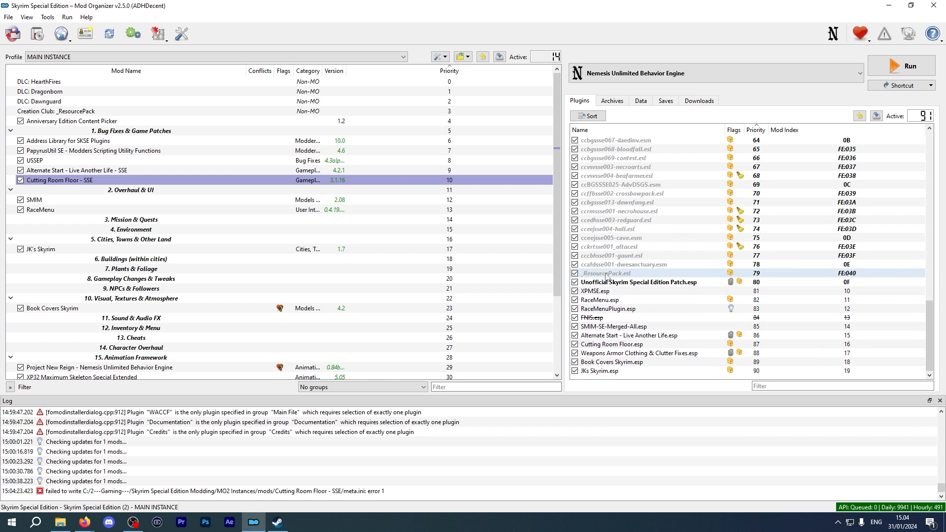
click(588, 116)
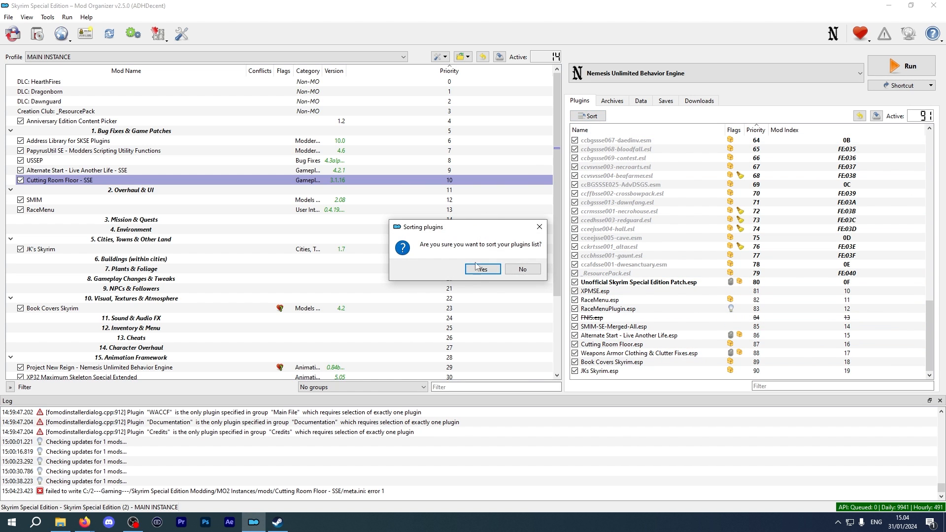
click(483, 269)
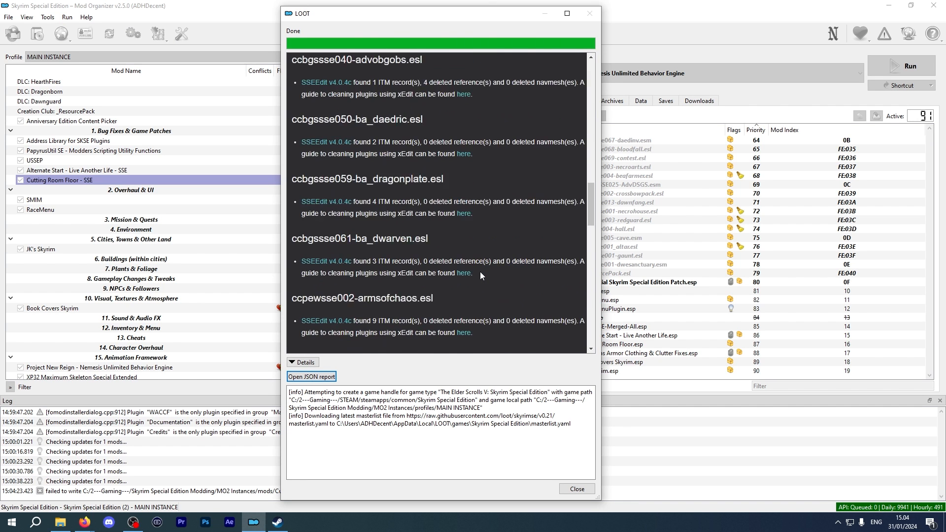
scroll(down, 3)
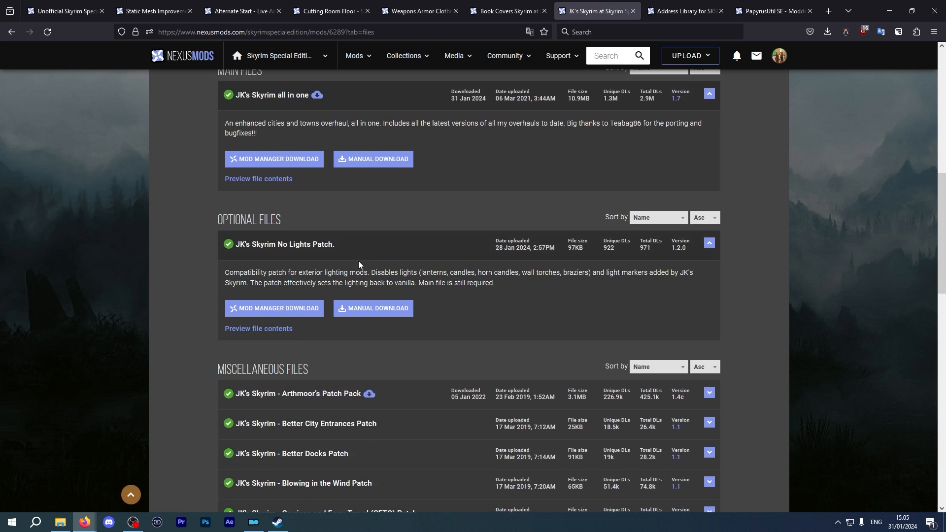
Step: Expand JK's Skyrim - Arthmoor's Patch Pack under Miscellaneous Files and send it to the mod manager
scroll(down, 3)
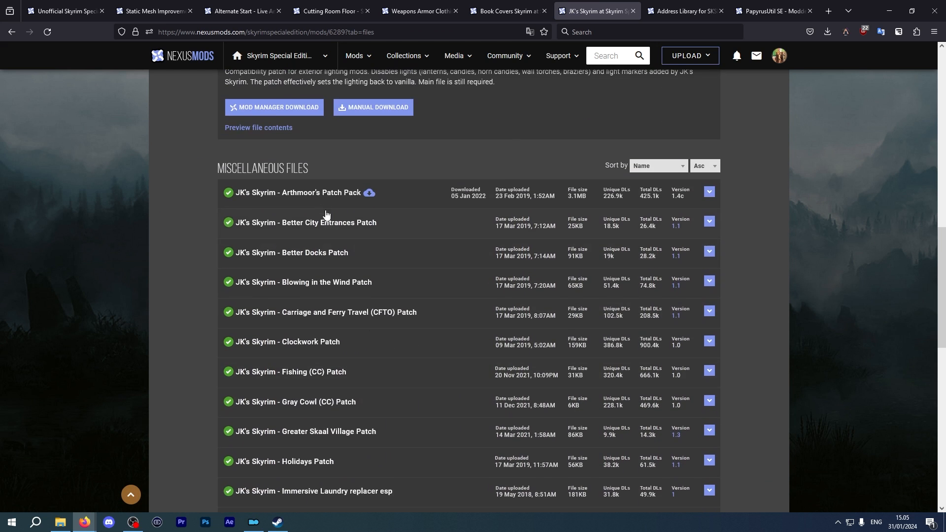
click(709, 191)
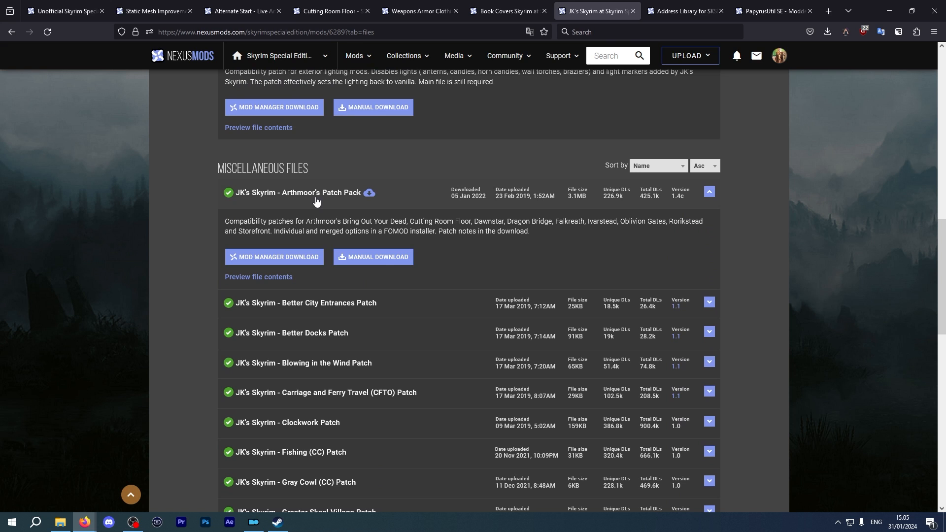
click(274, 256)
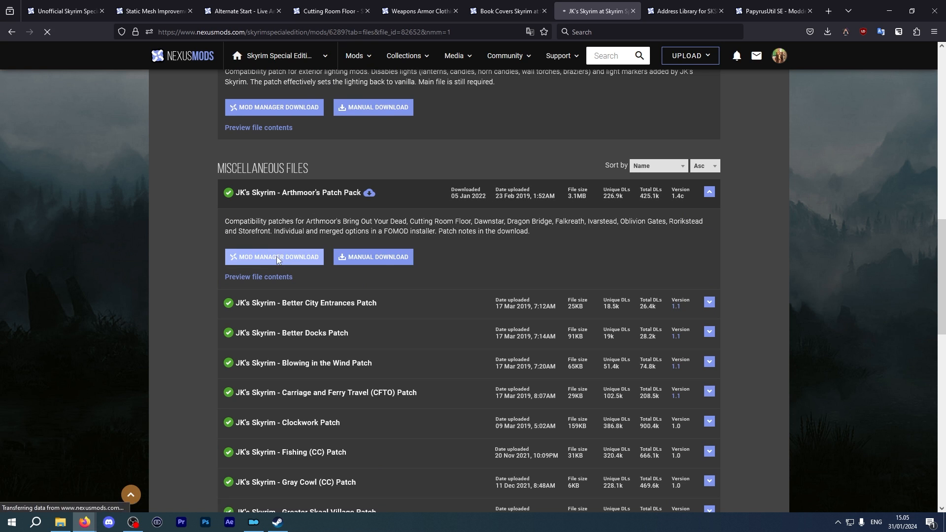
click(273, 257)
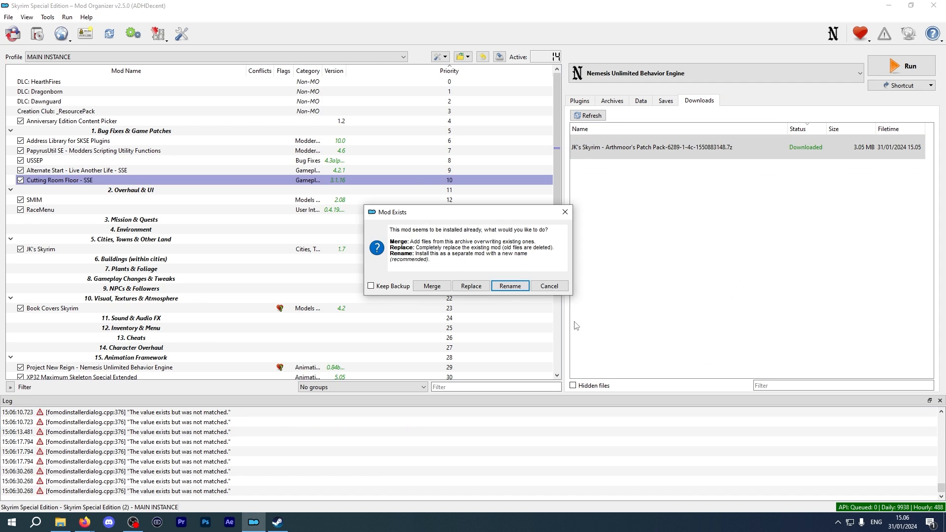
mouse_move(568, 313)
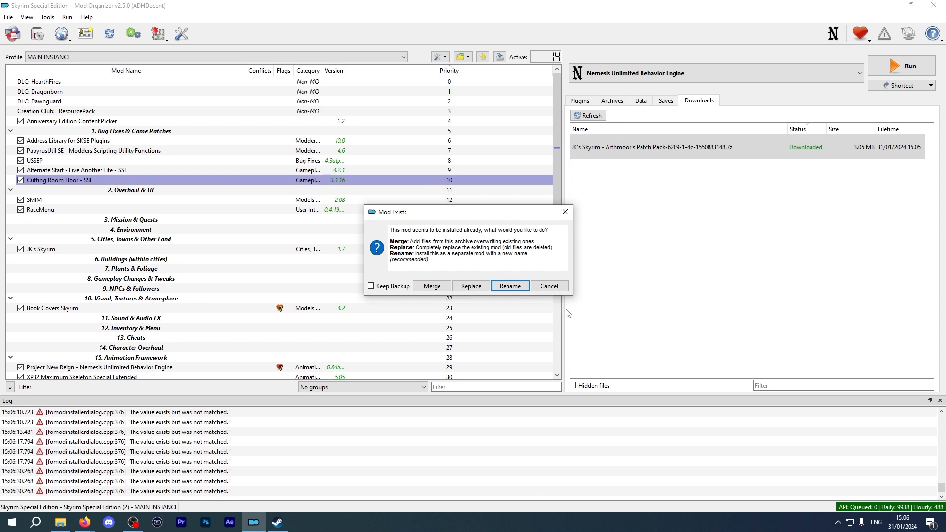
mouse_move(471, 286)
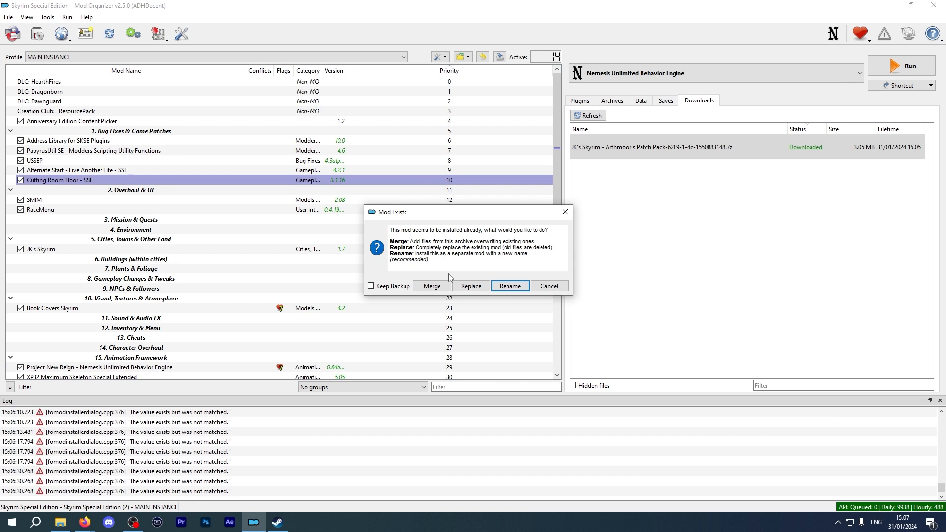
mouse_move(457, 268)
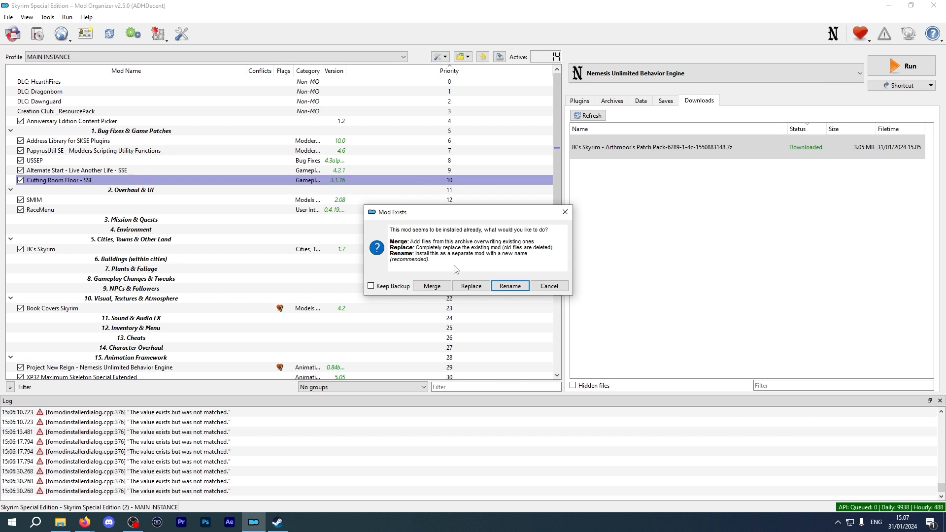
Step: Rename the existing-mod install to 'JK's Skyrim - CRF Patch' and confirm
click(511, 286)
text(JK's Skyrim -)
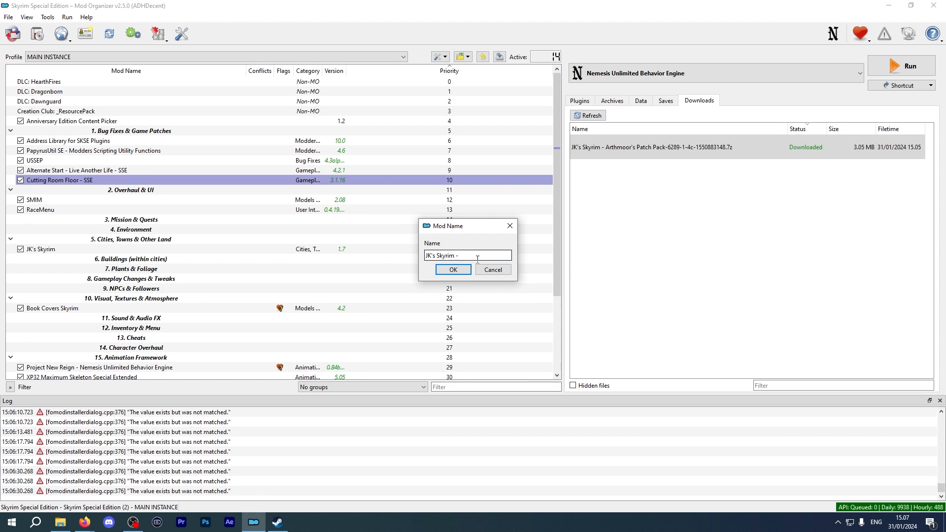
text(CRF Patch)
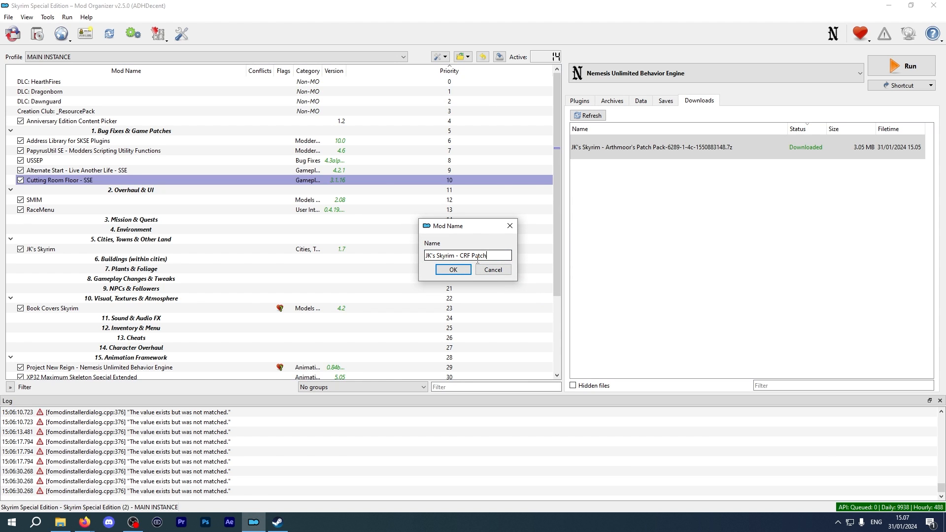
click(453, 269)
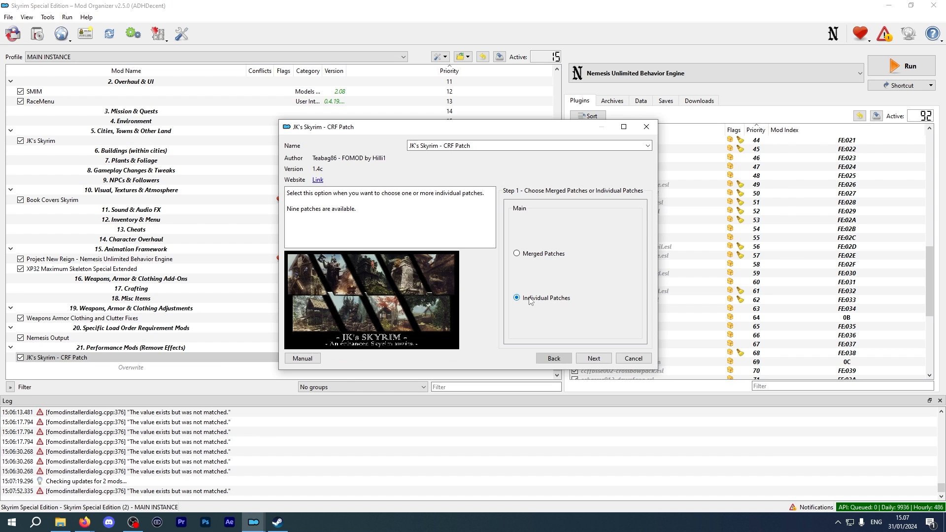
mouse_move(600, 350)
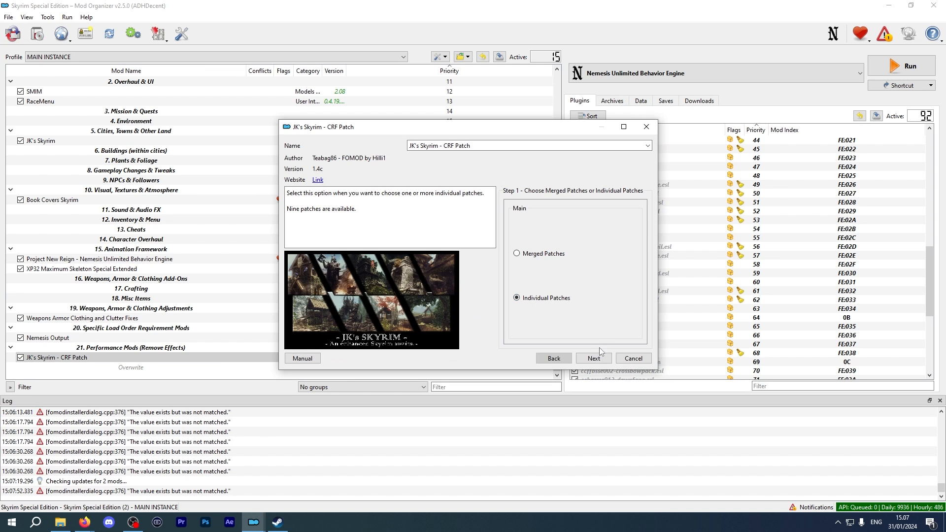
Step: Install only the Cutting Room Floor Patch from the Individual Patches options
click(593, 359)
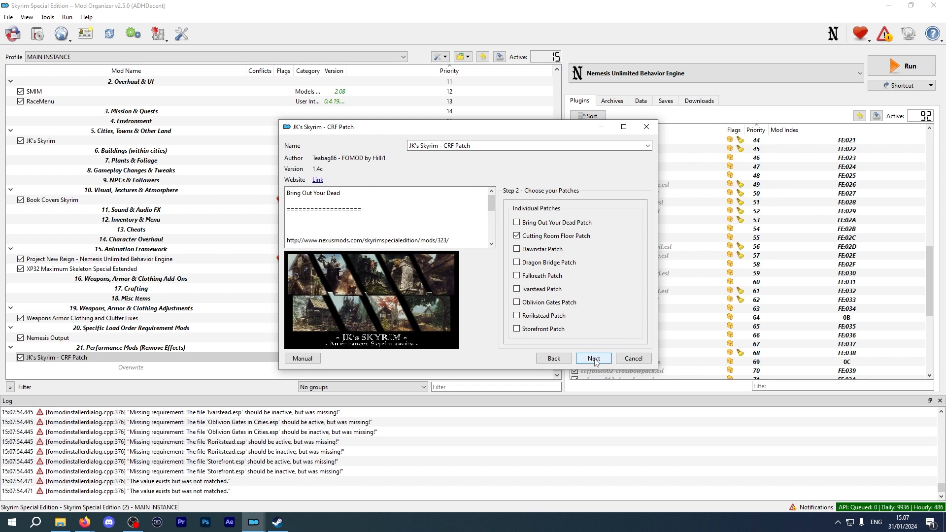
click(516, 237)
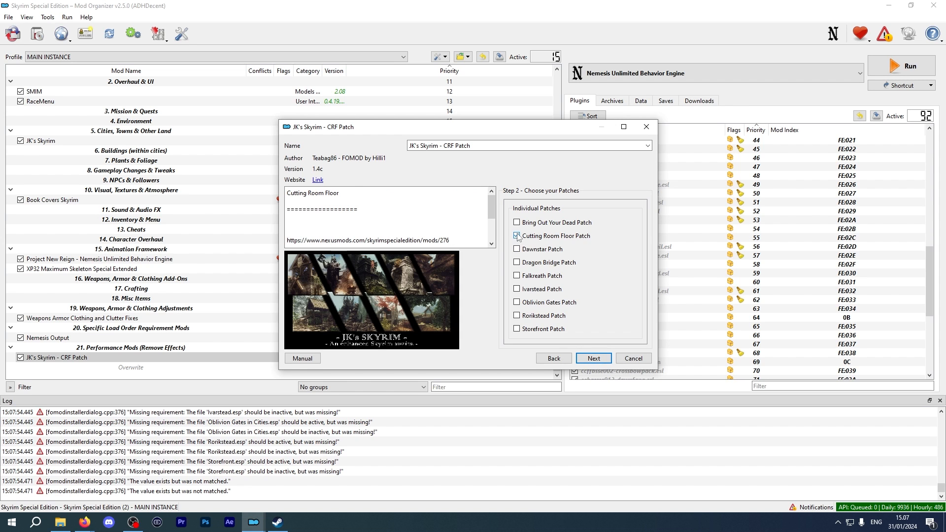
click(593, 359)
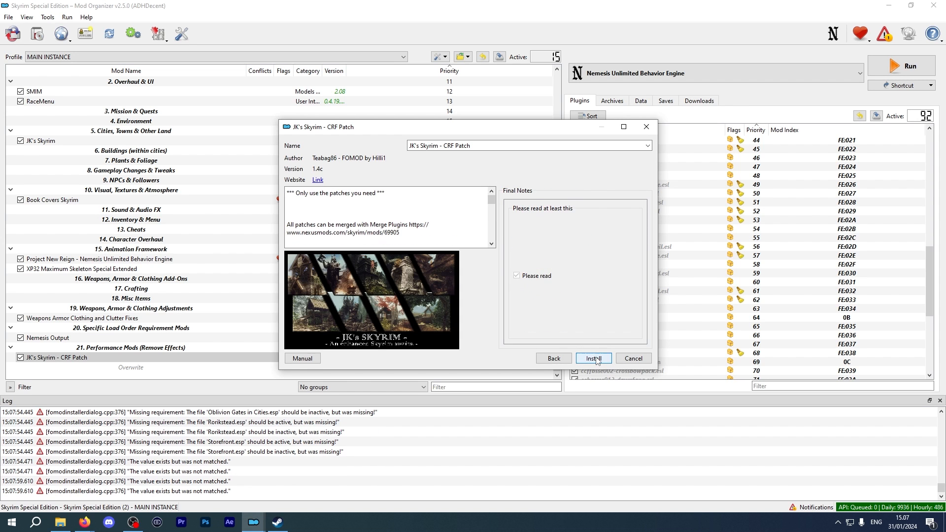
click(593, 359)
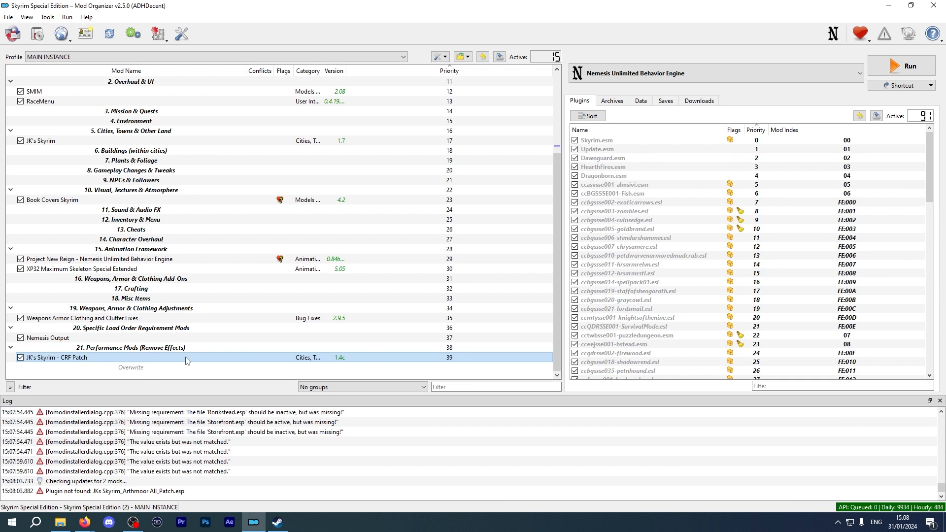
mouse_move(188, 360)
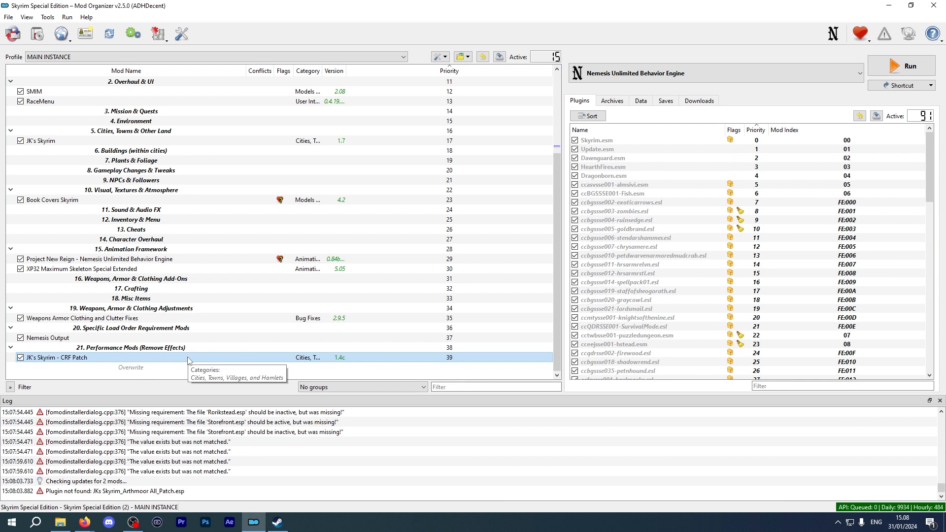
mouse_move(196, 361)
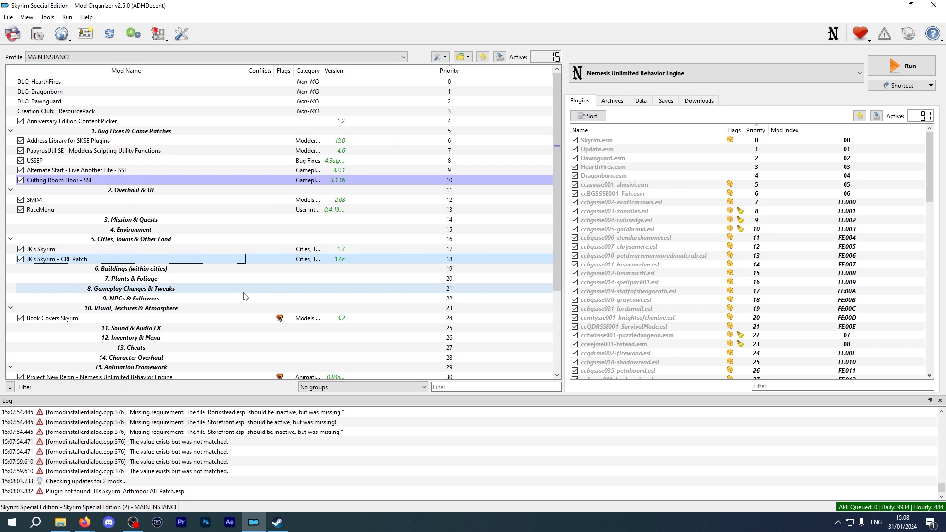
mouse_move(244, 295)
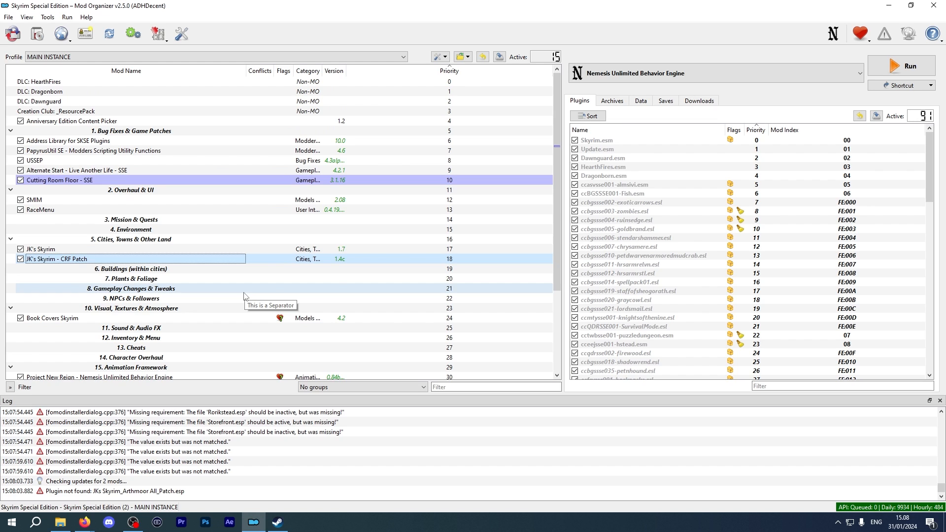
mouse_move(210, 206)
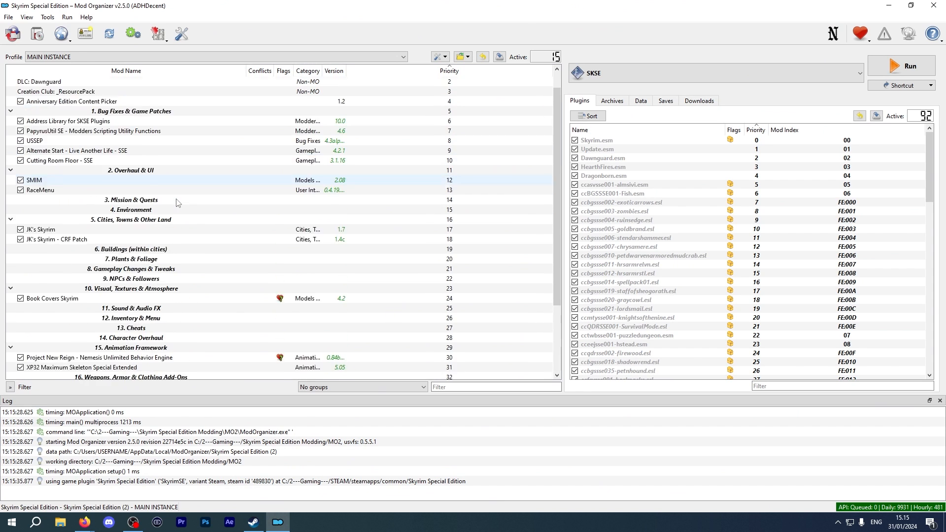
Step: Move JK's Skyrim - CRF Patch up under JK's Skyrim in Cities, Towns & Other Land
scroll(up, 3)
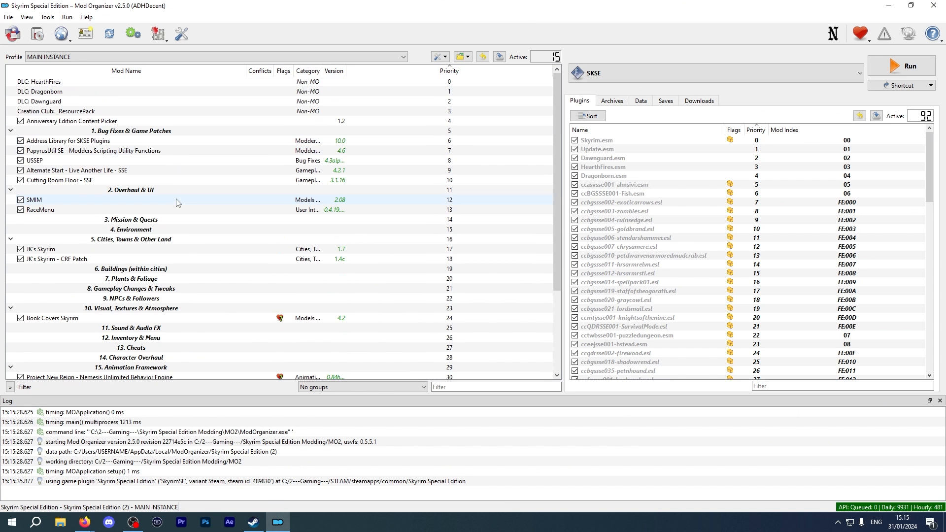